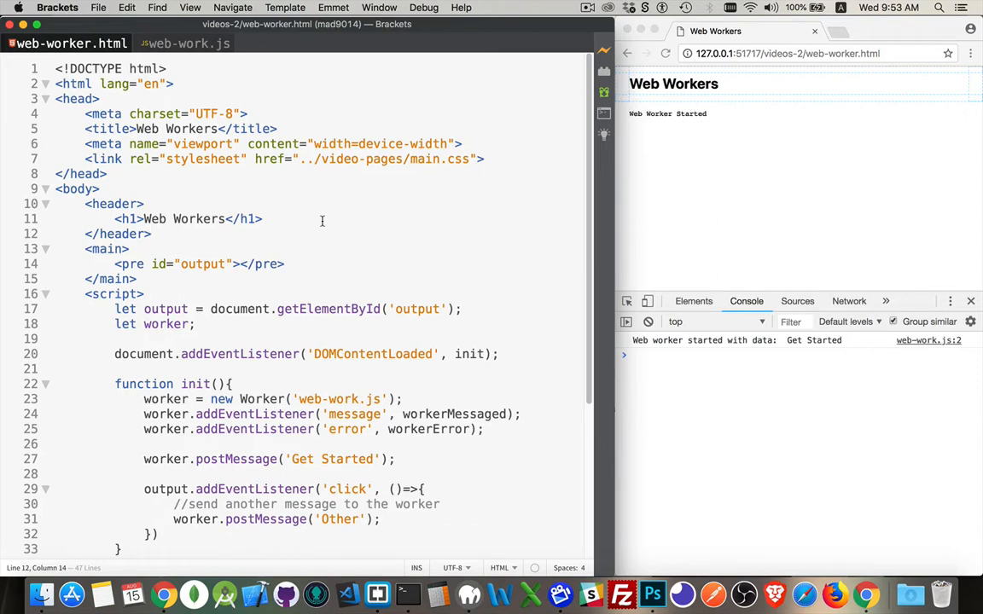
Review the page script's worker creation line, error event and postMessage call
left_click(154, 234)
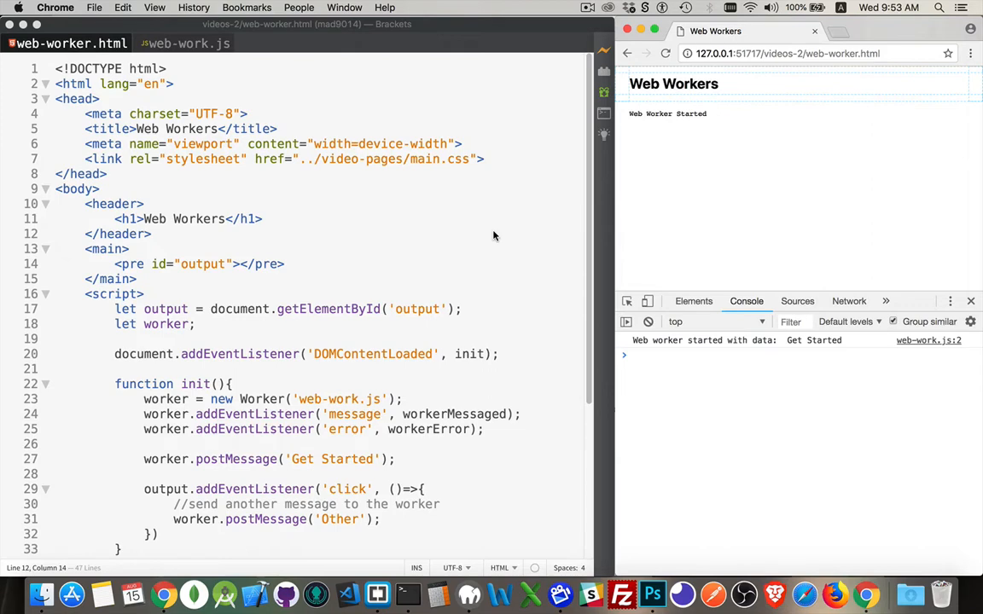
scroll("down", 3)
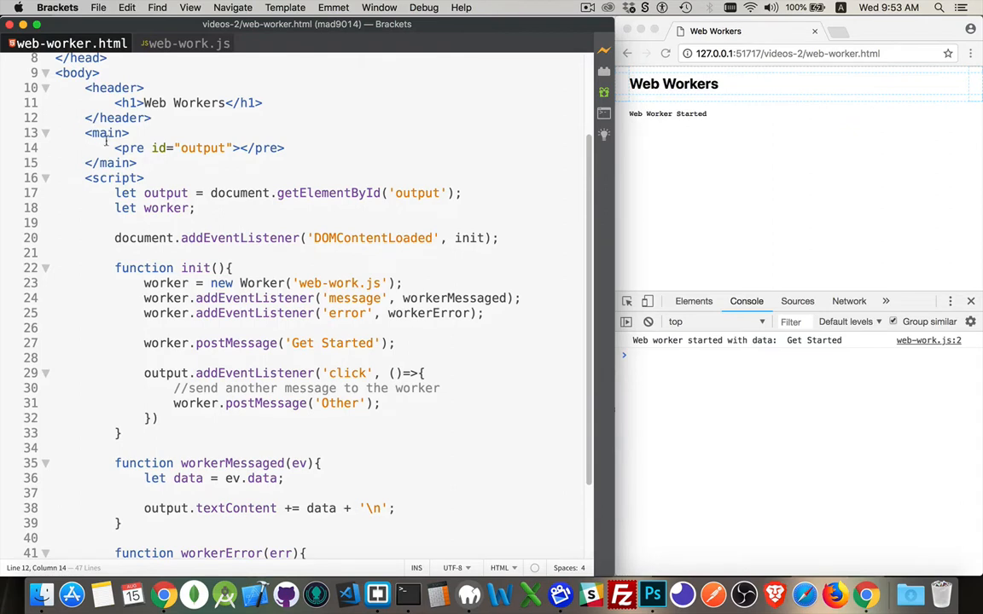
triple_click(199, 147)
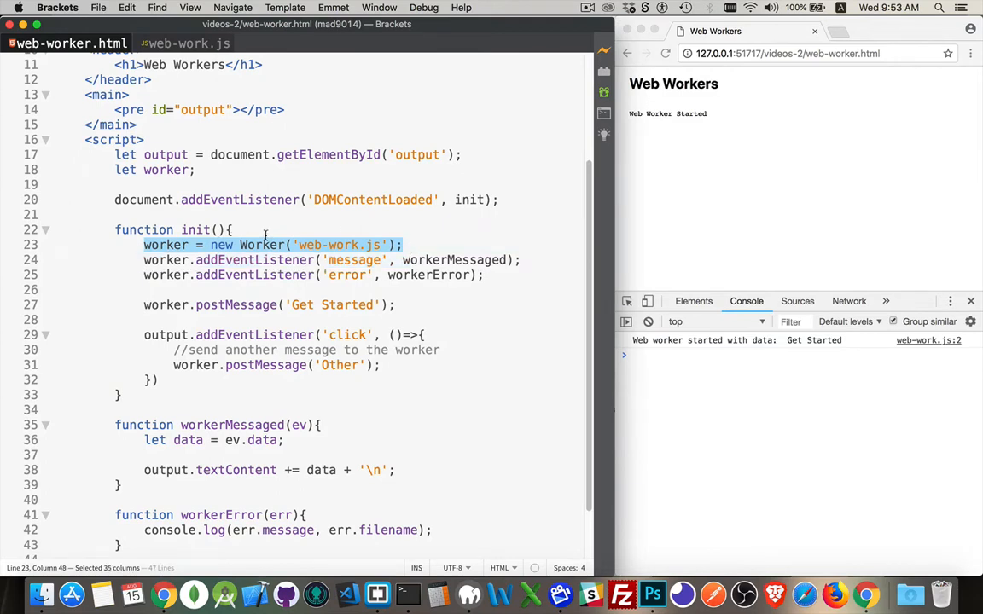
mouse_move(314, 245)
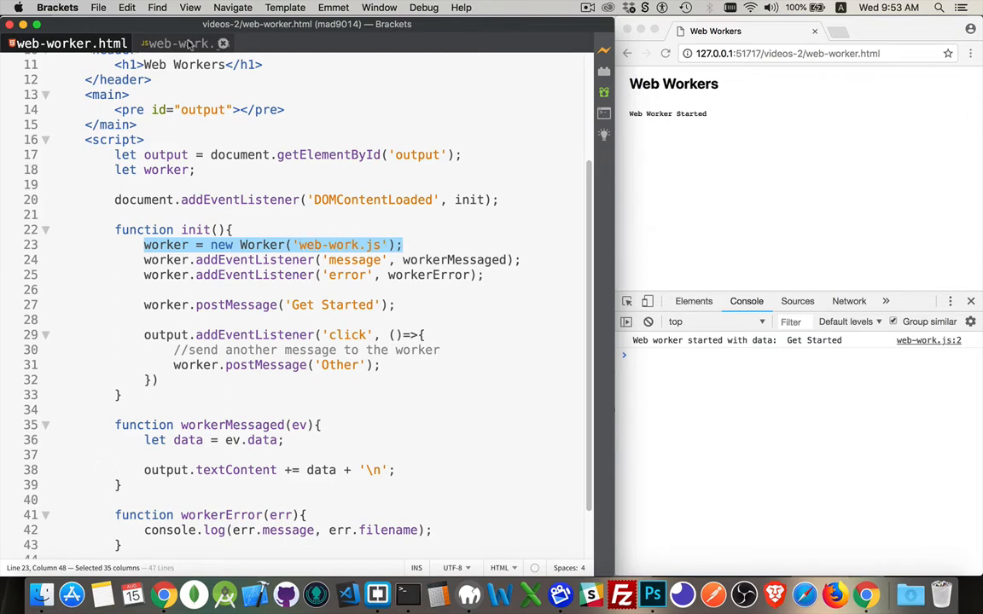
mouse_move(177, 43)
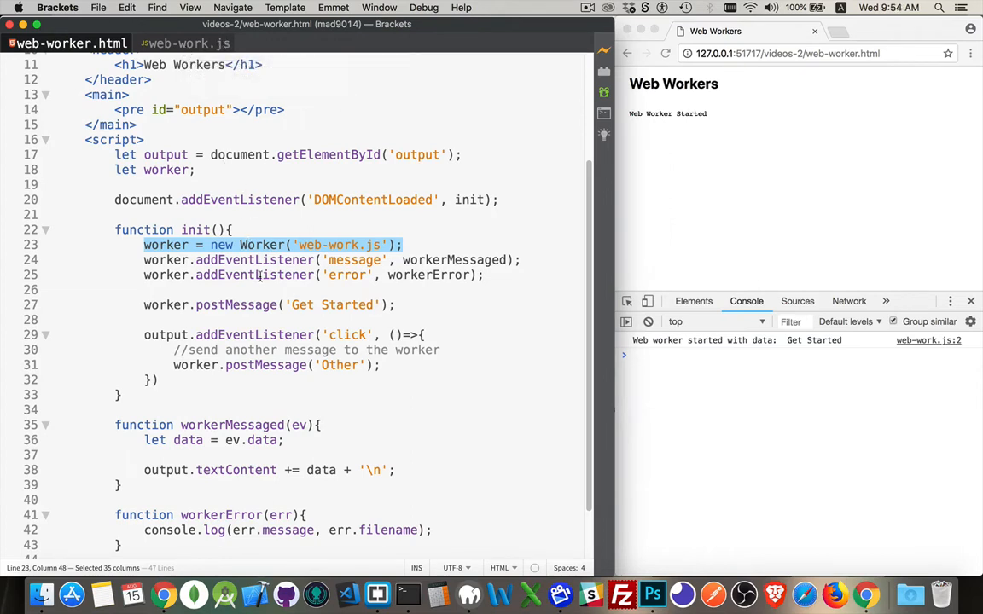
left_click(264, 275)
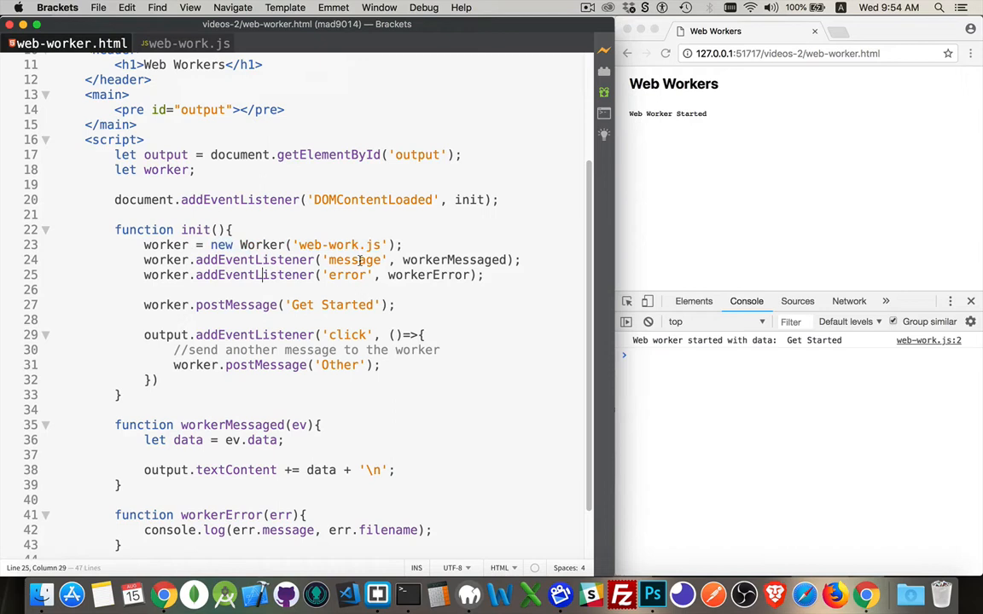
double_click(354, 260)
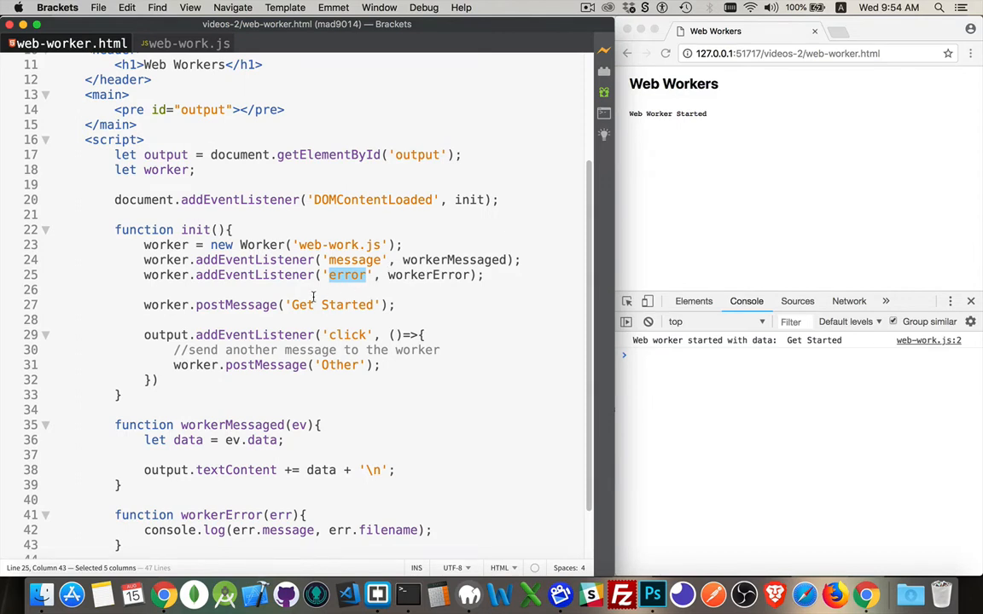
double_click(236, 304)
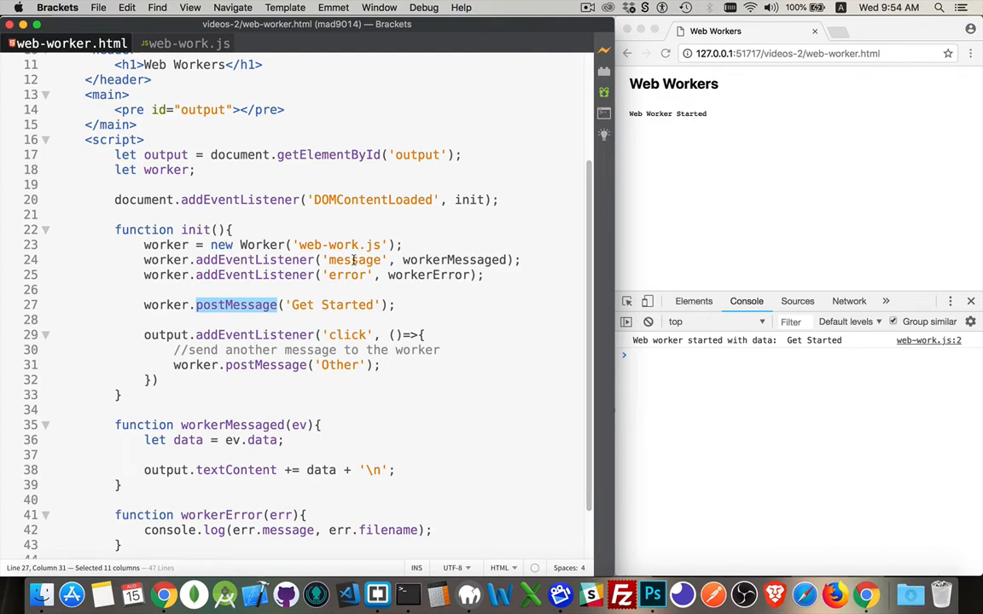
left_click(206, 271)
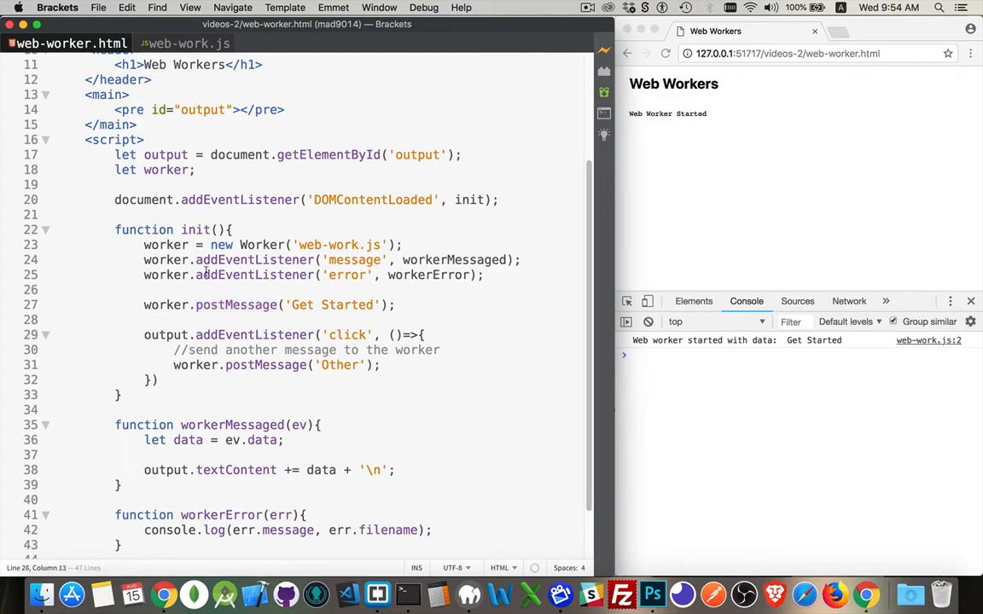
Inspect the 'Get Started' and 'Other' messages and the workerMessaged(ev) handler
left_click_drag(144, 245, 402, 245)
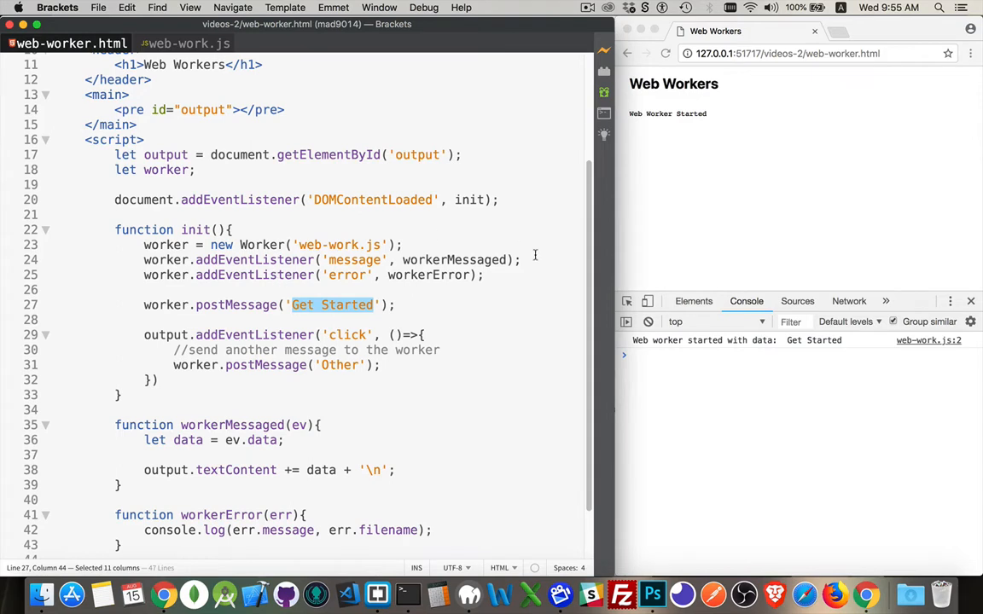
mouse_move(529, 318)
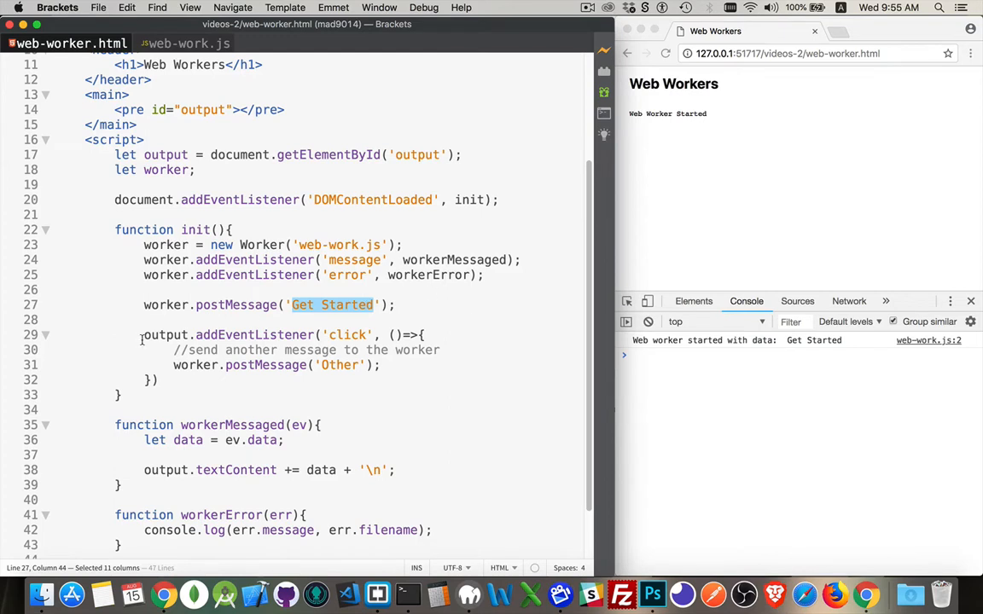
mouse_move(344, 334)
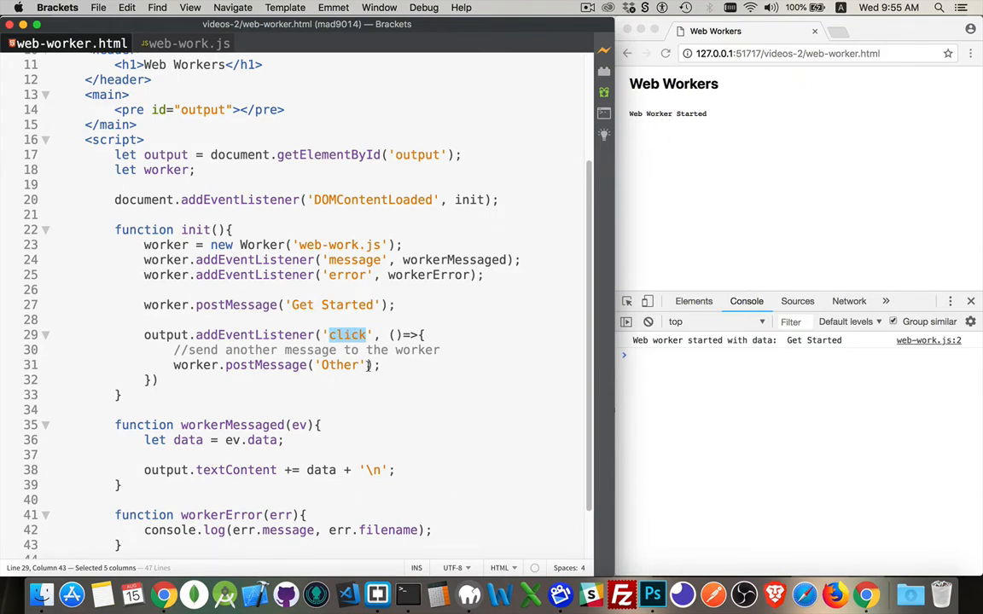
double_click(236, 304)
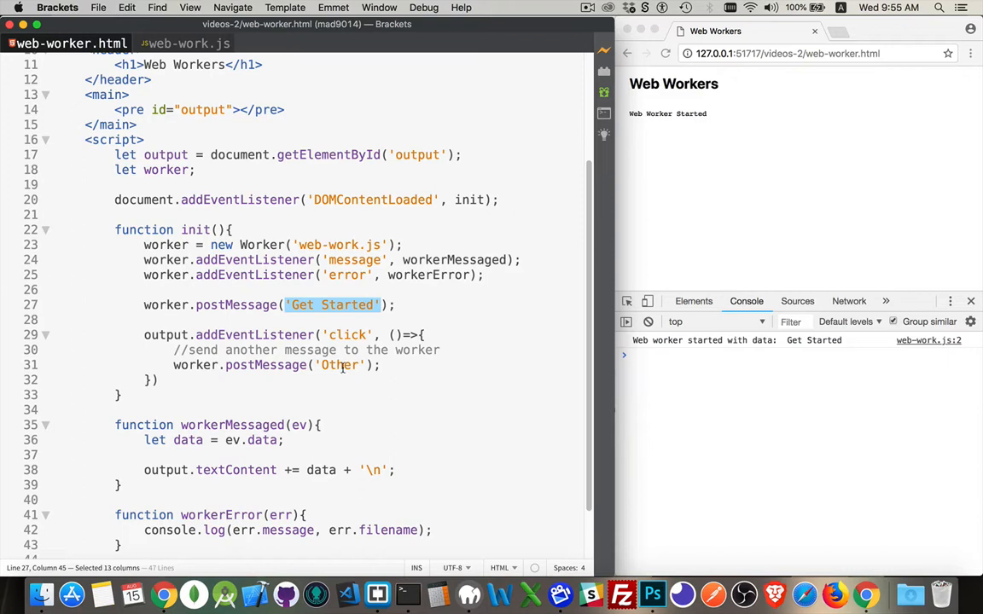
double_click(339, 365)
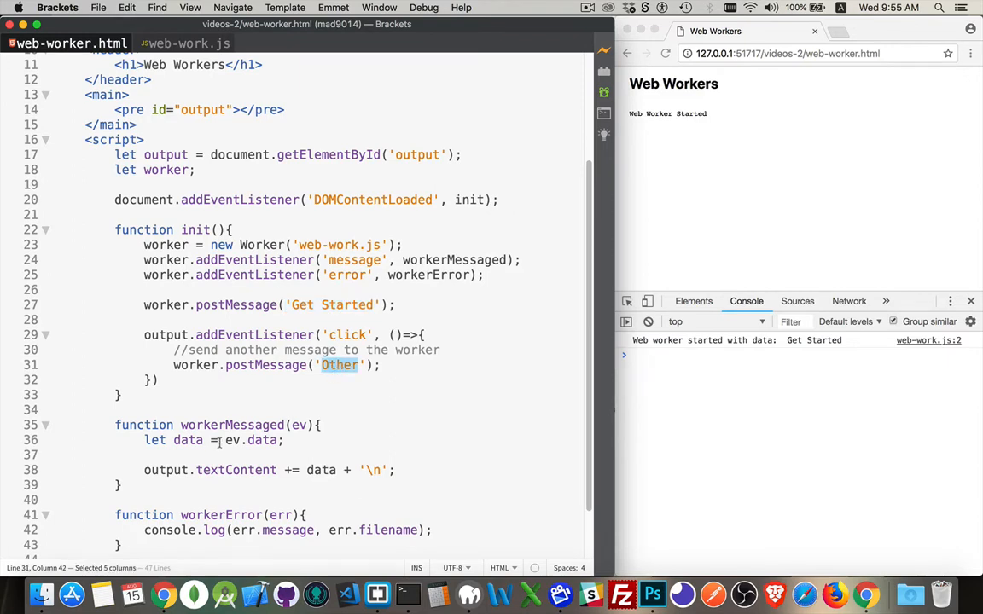
double_click(231, 425)
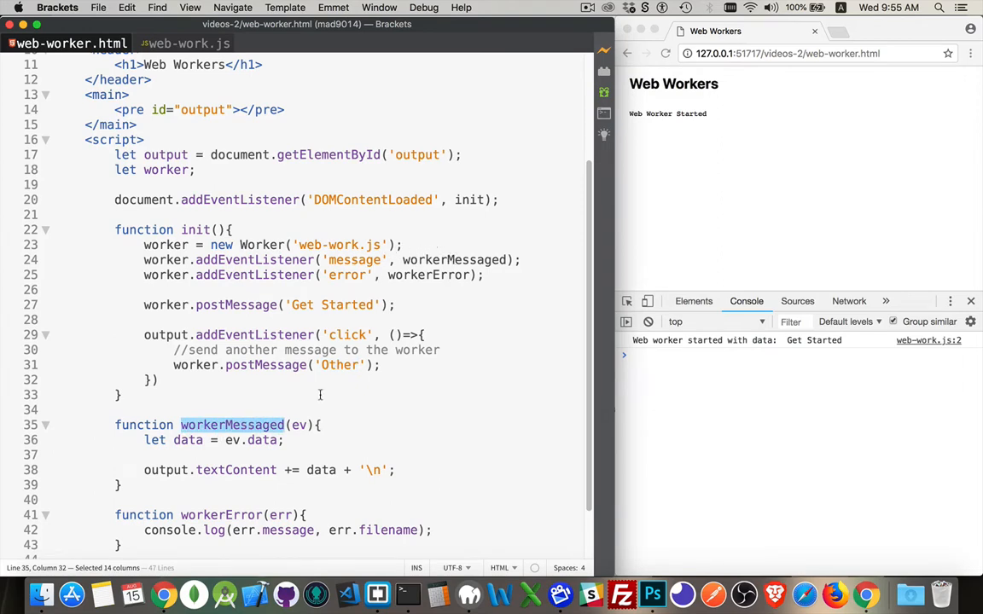
double_click(298, 425)
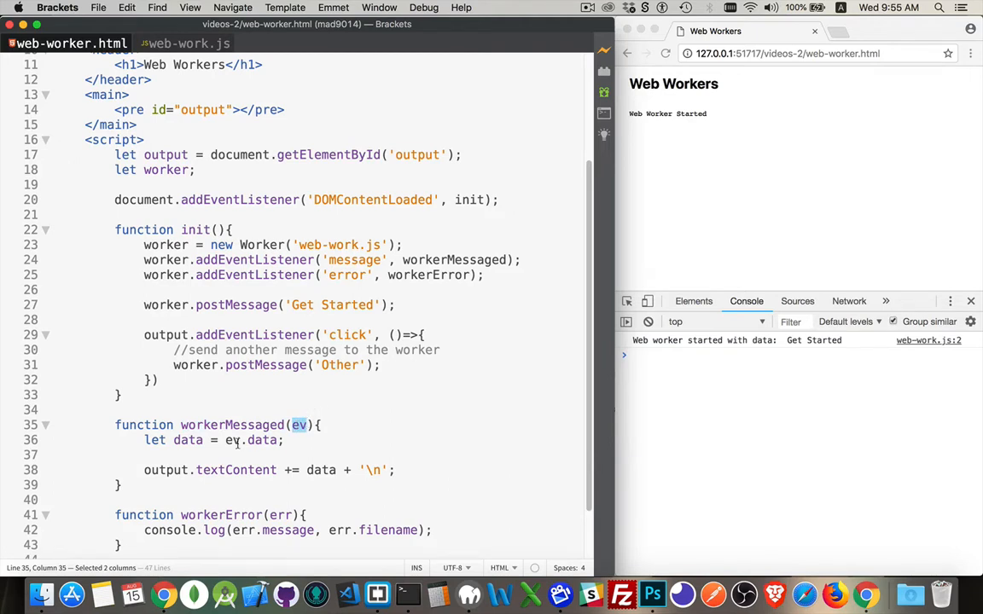
Recheck ev.data, the Other message and postMessage, then bring up web-work.js
double_click(262, 440)
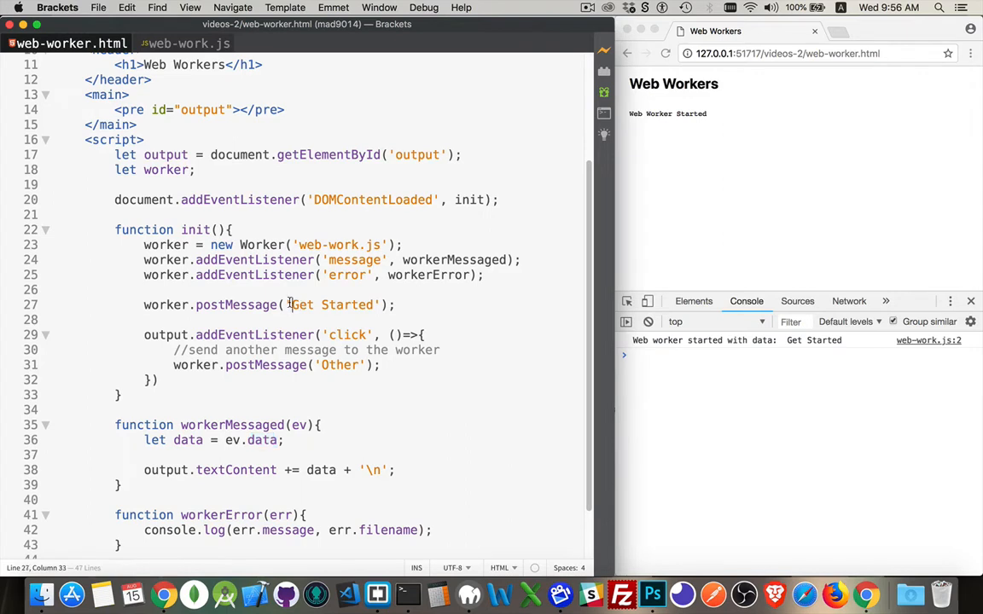
double_click(339, 364)
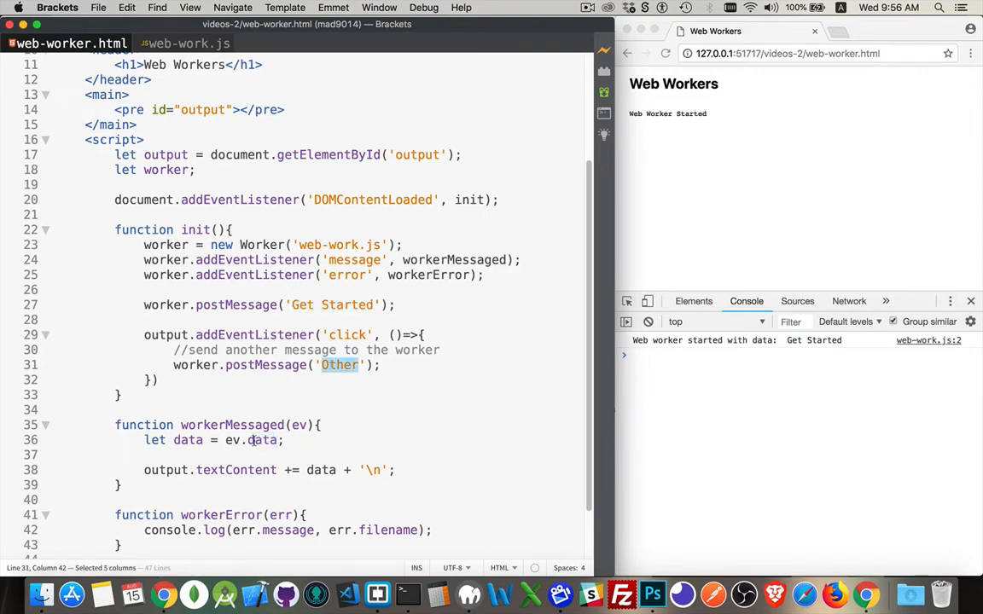
double_click(262, 440)
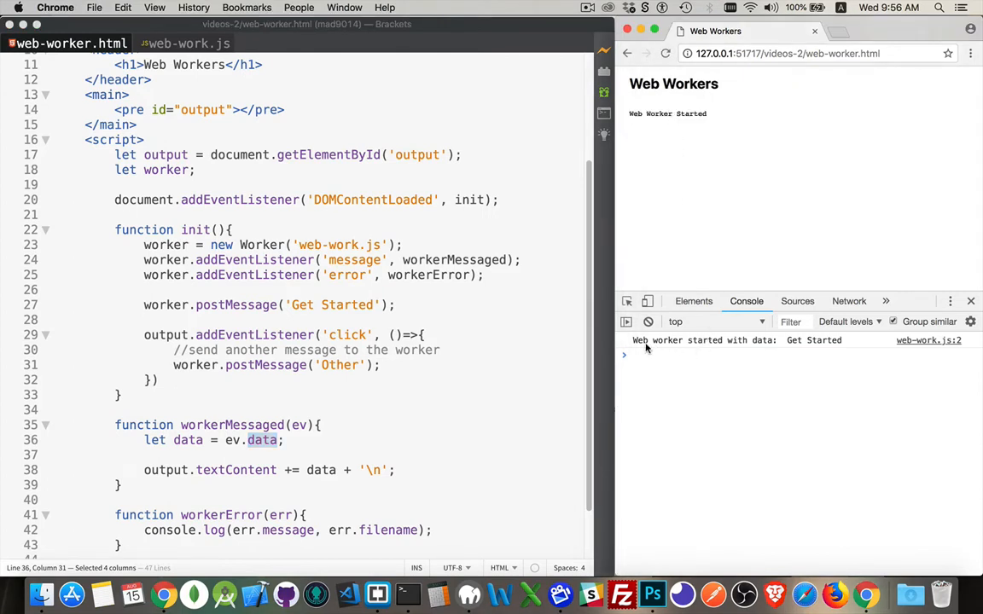
mouse_move(810, 341)
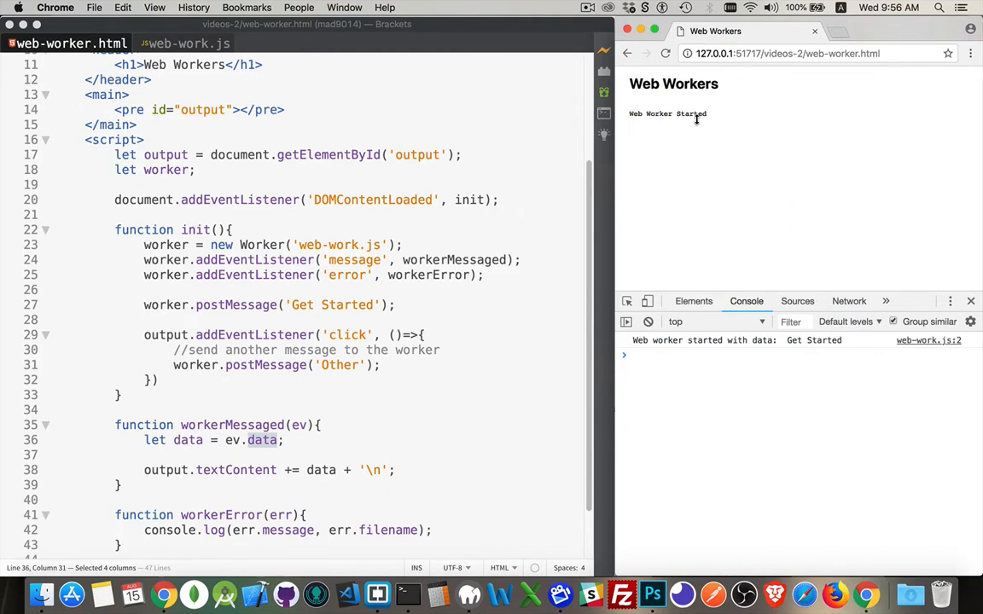
mouse_move(392, 470)
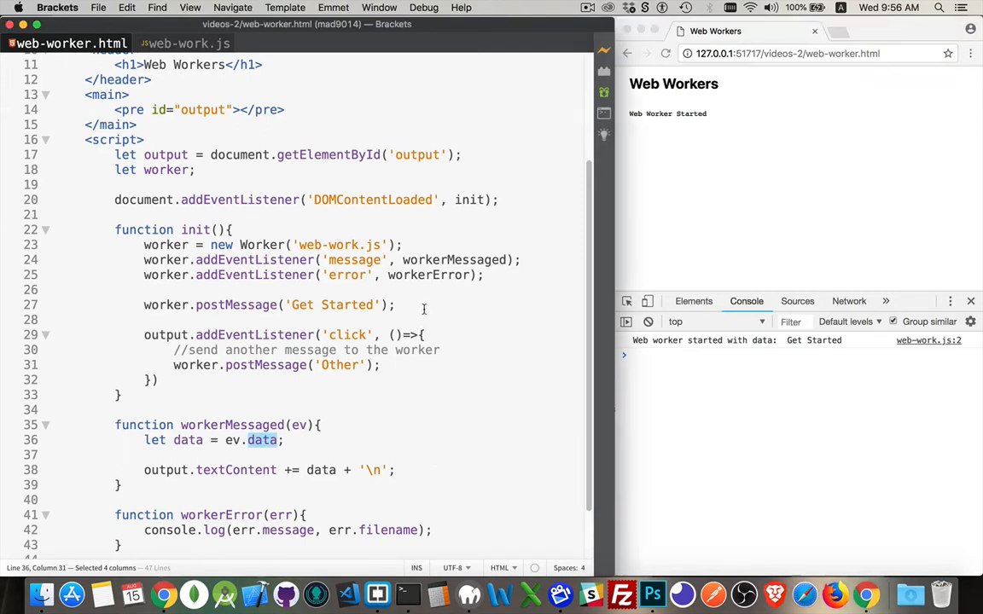
double_click(253, 259)
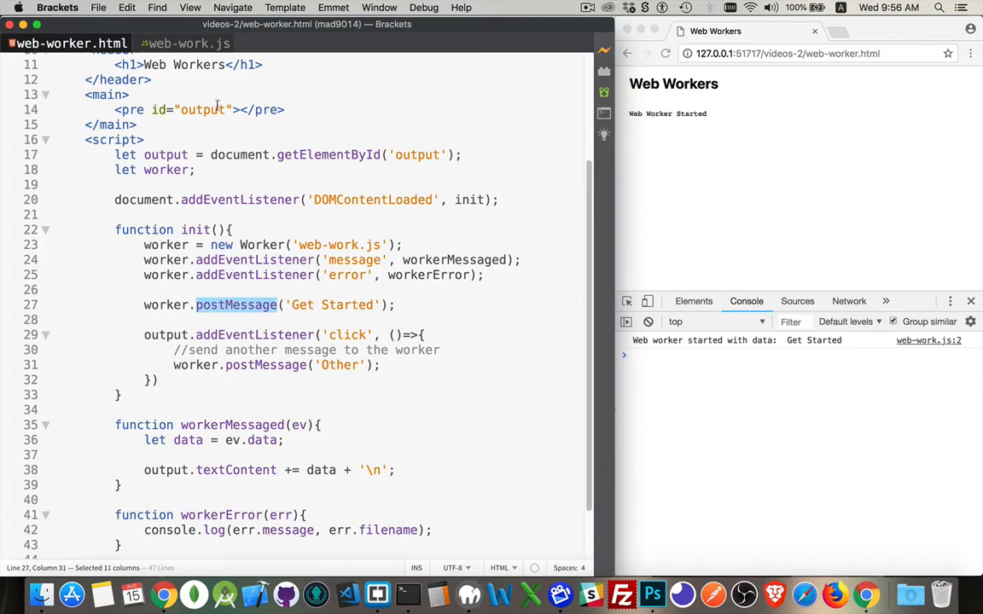
left_click(184, 43)
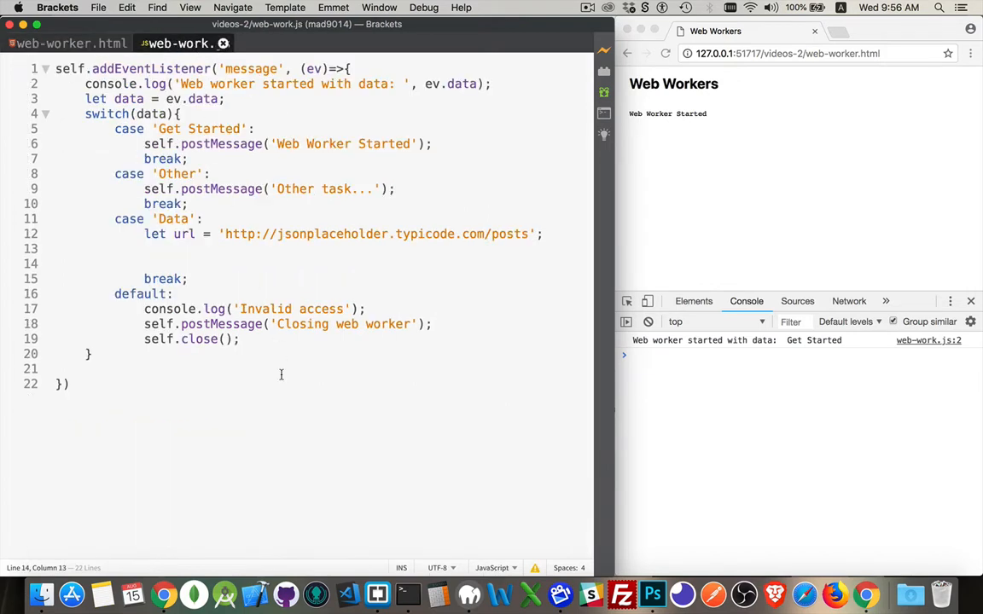
Add a blank line after the worker's console.log of the event data
double_click(69, 68)
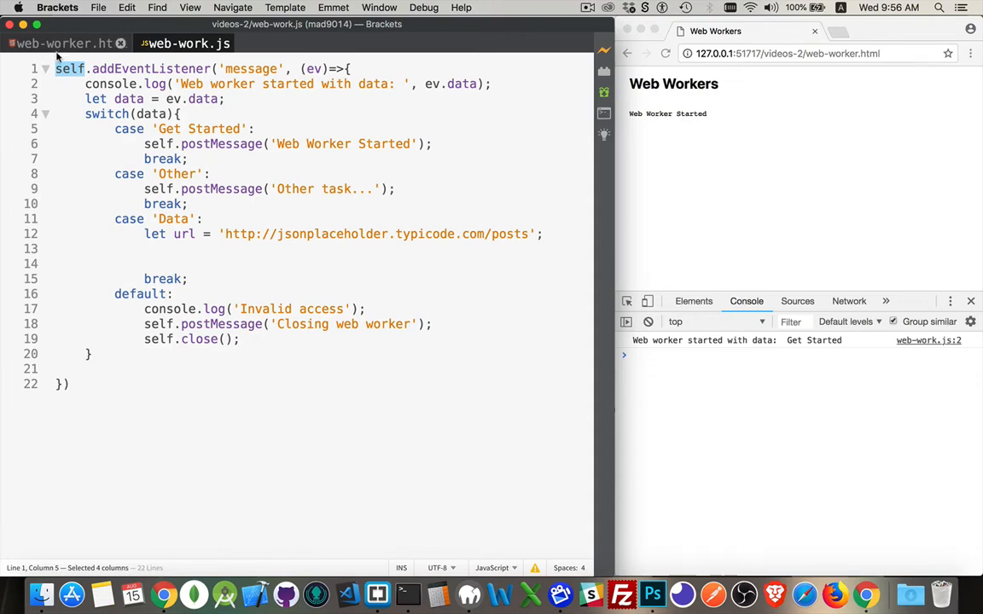
double_click(250, 68)
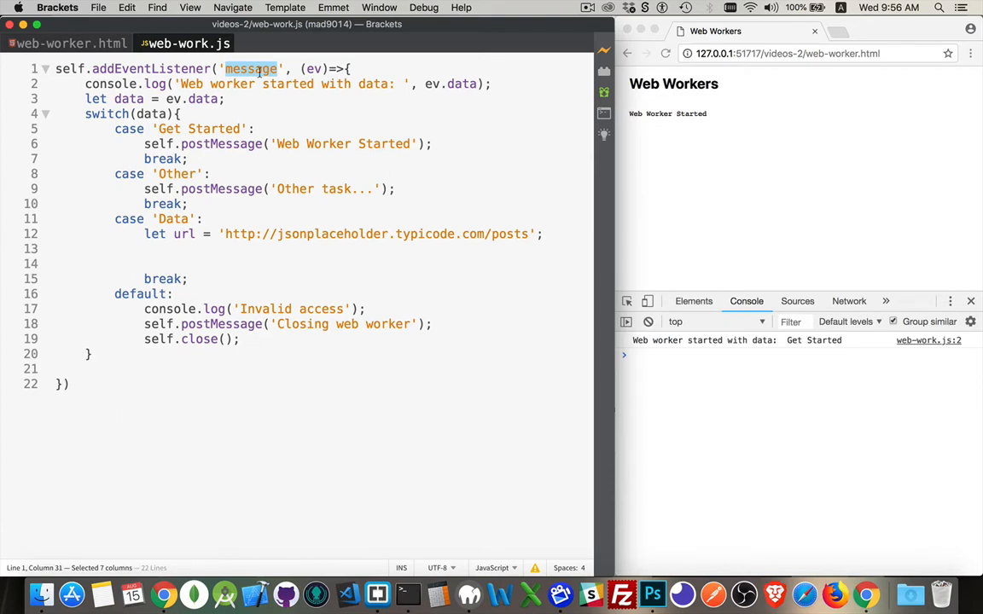
key("cmd+a")
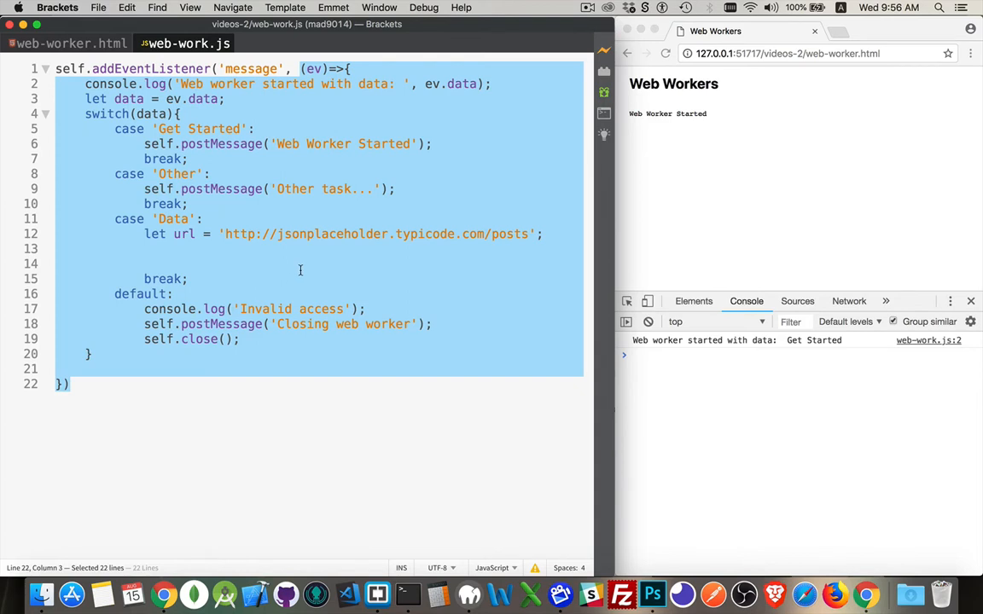
mouse_move(559, 281)
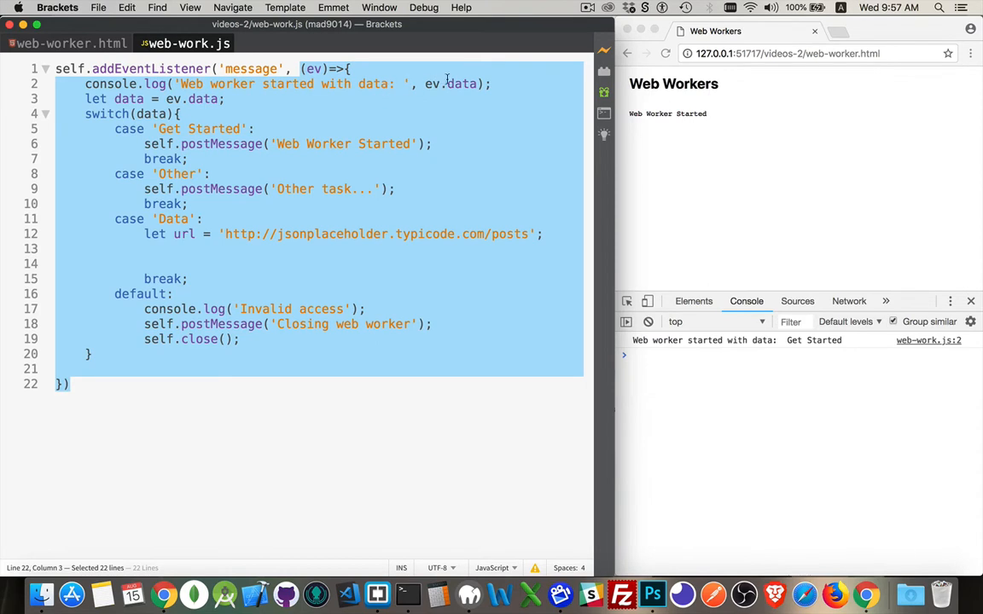
left_click(476, 84)
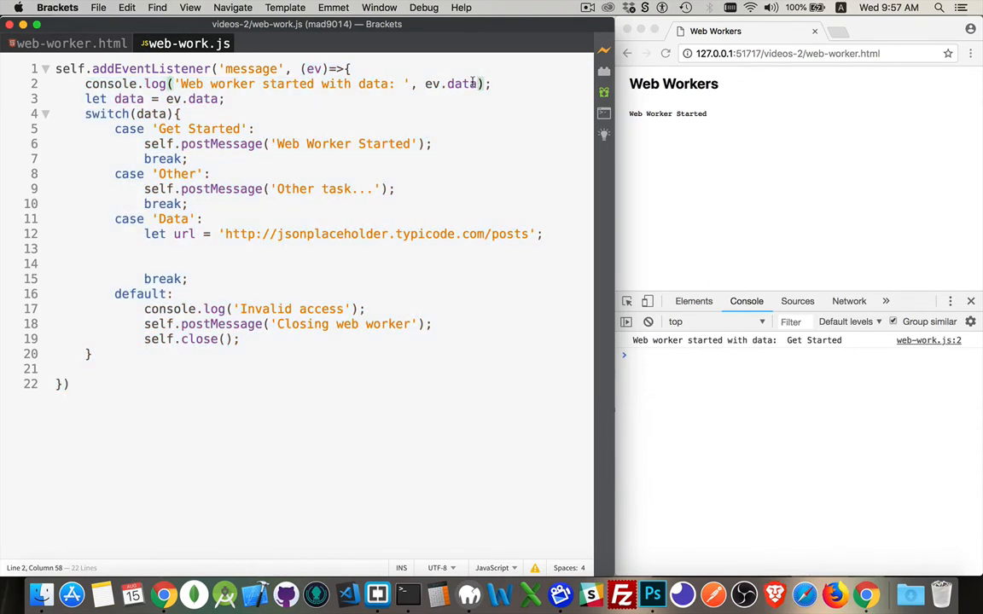
double_click(461, 84)
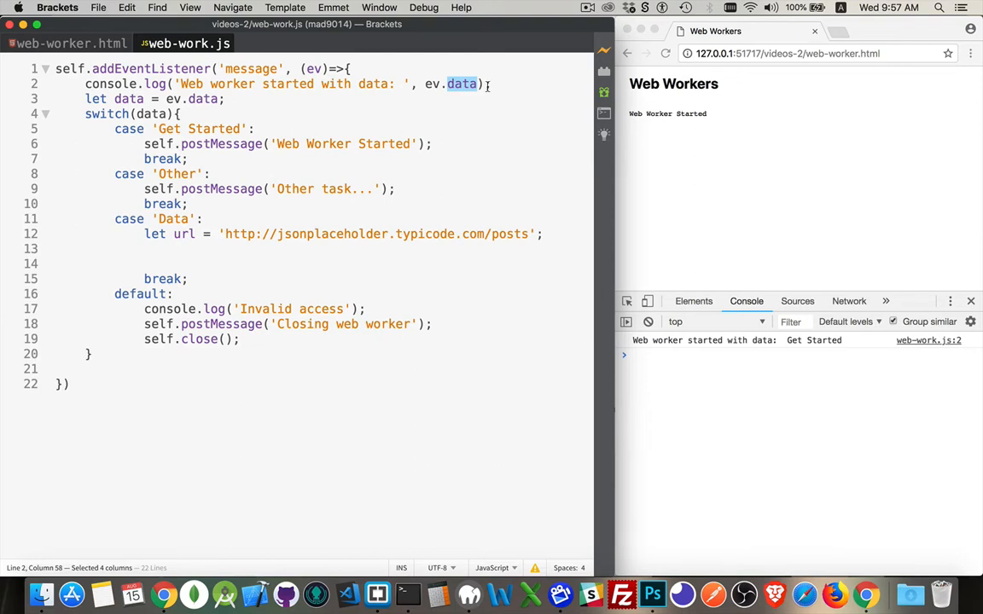
key("Return")
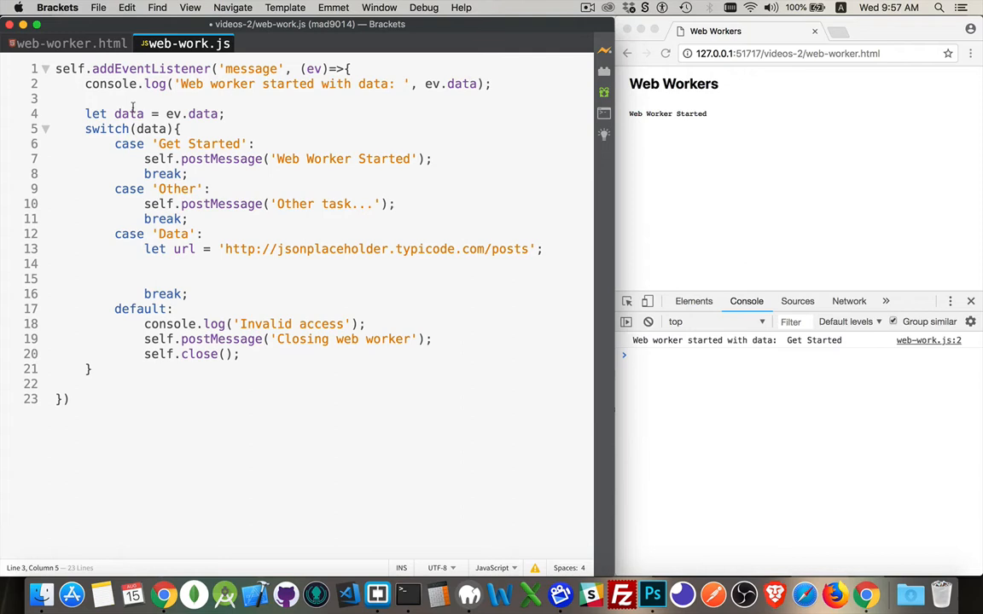
Review the switch on ev.data, self.postMessage and the 'Data' case label
double_click(129, 114)
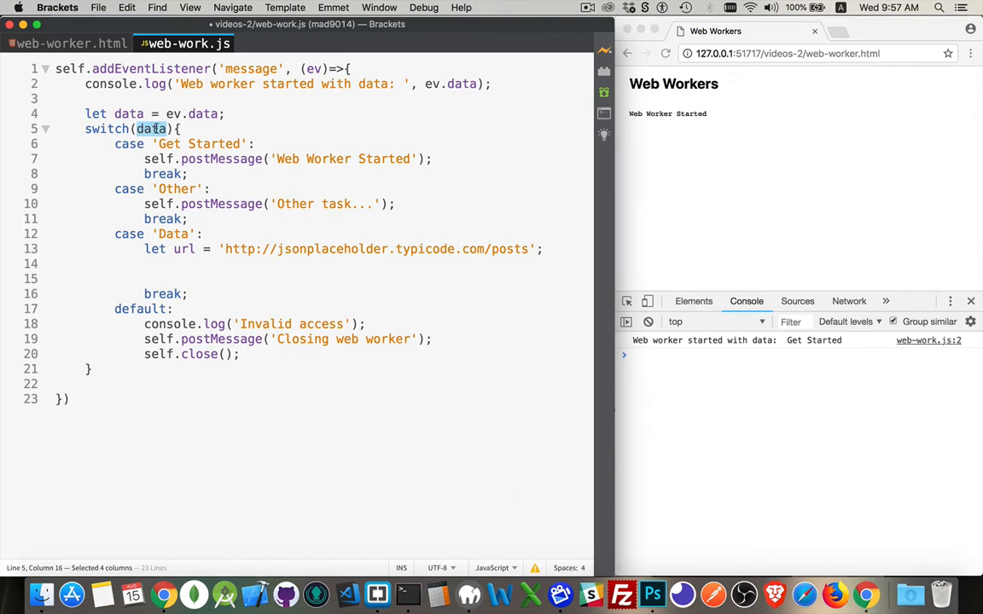
left_click(159, 143)
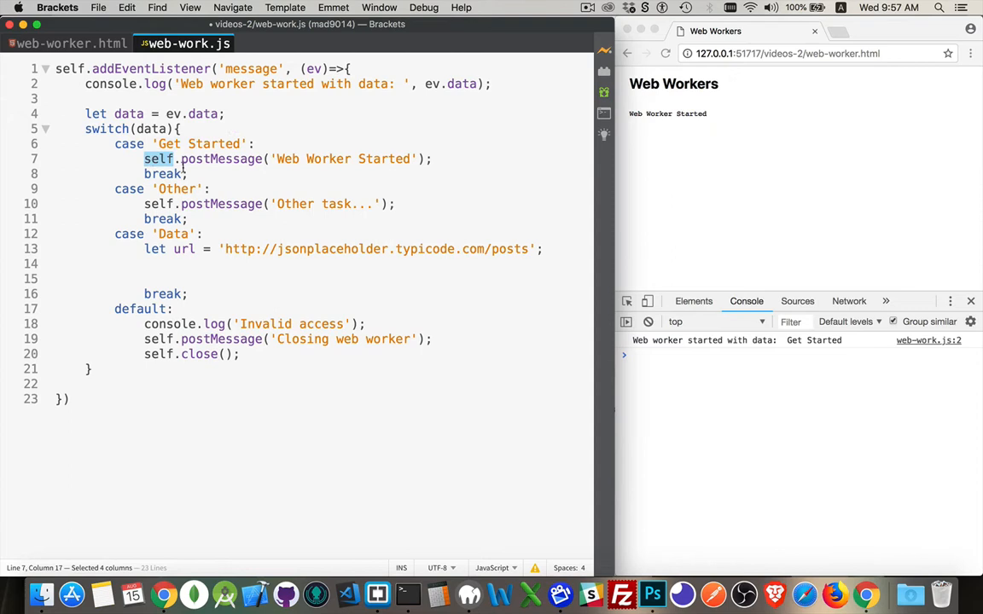
double_click(220, 158)
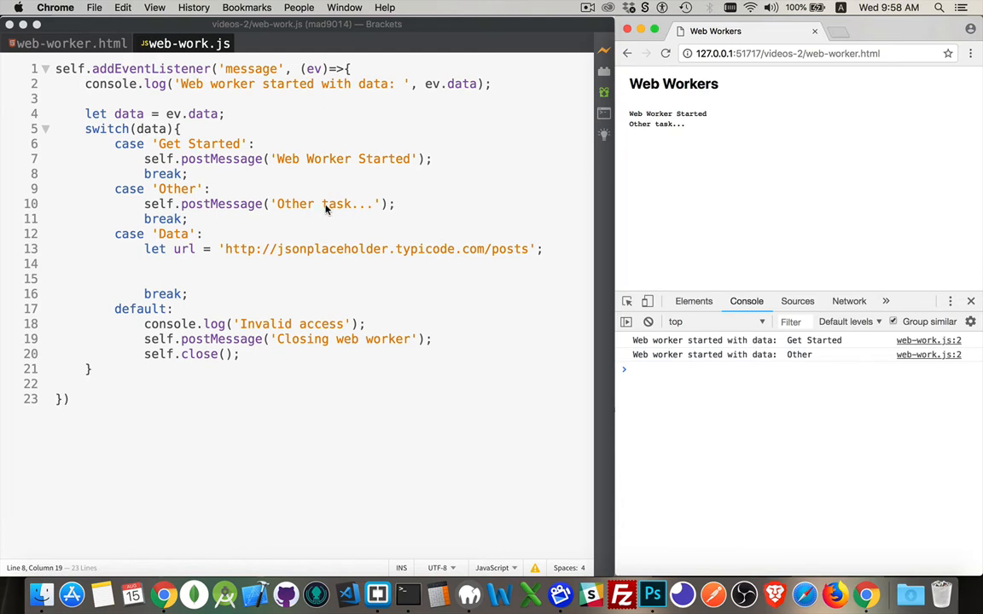
mouse_move(408, 88)
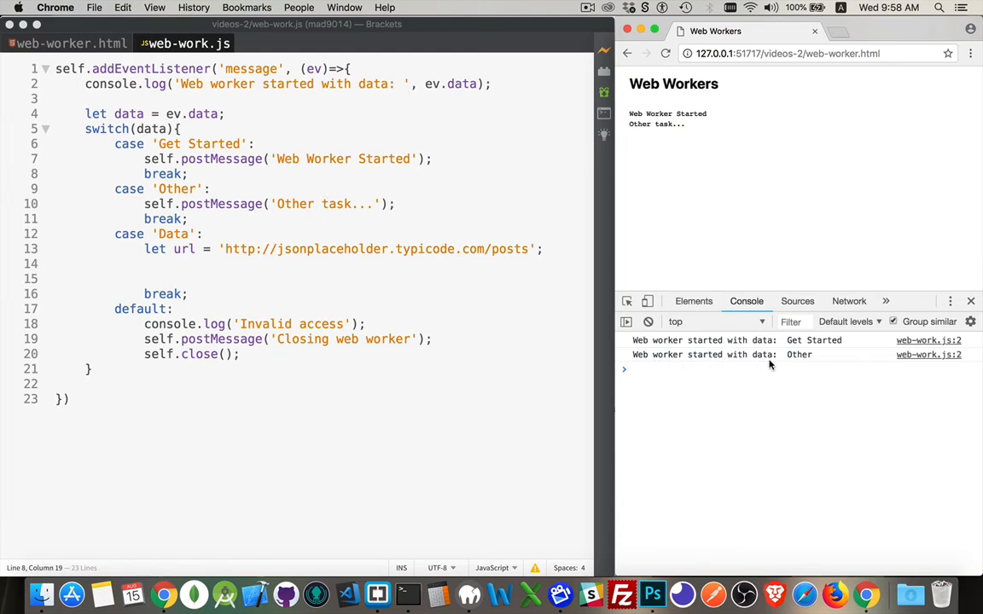
mouse_move(802, 366)
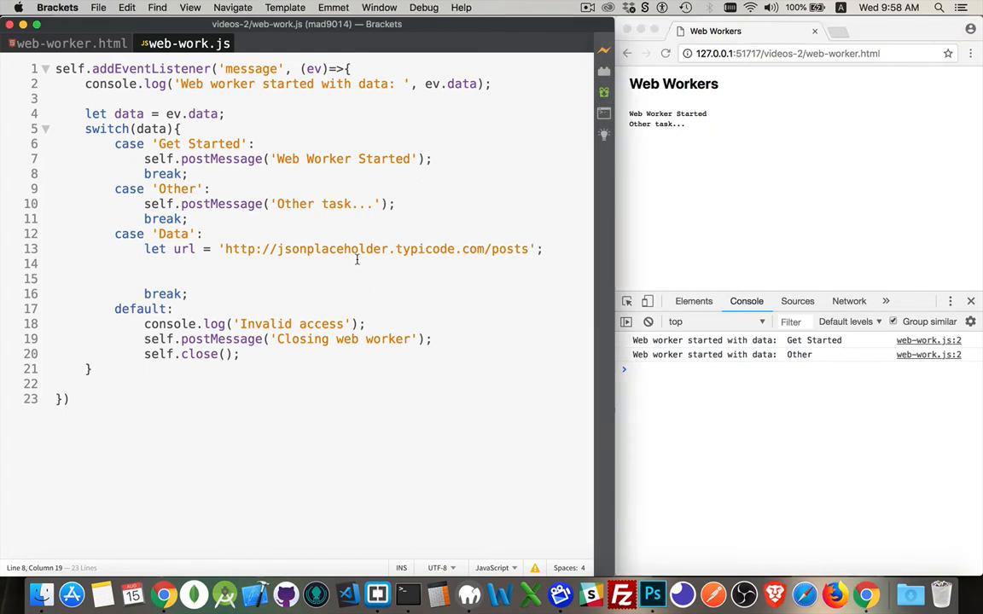
double_click(173, 234)
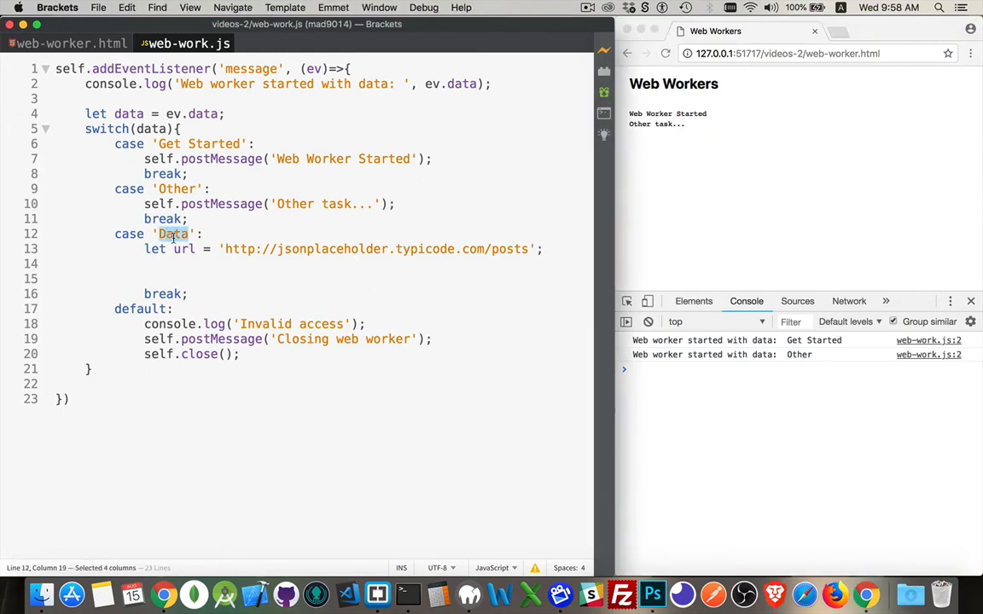
left_click(60, 43)
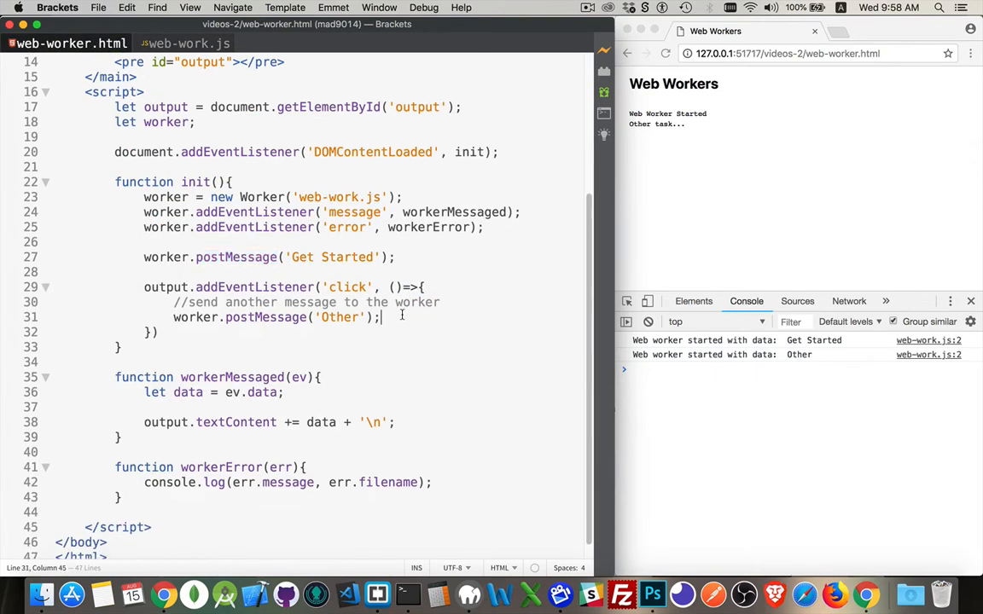
Add worker.postMessage({'do':'fetch'}) under the Other message in the page's click handler
double_click(340, 316)
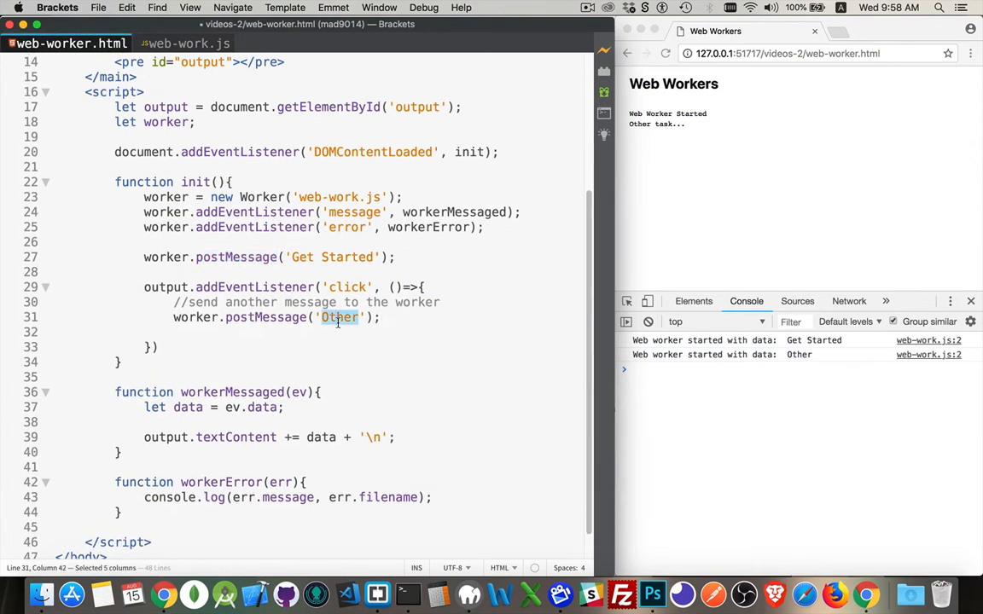
type("worker.postMessage")
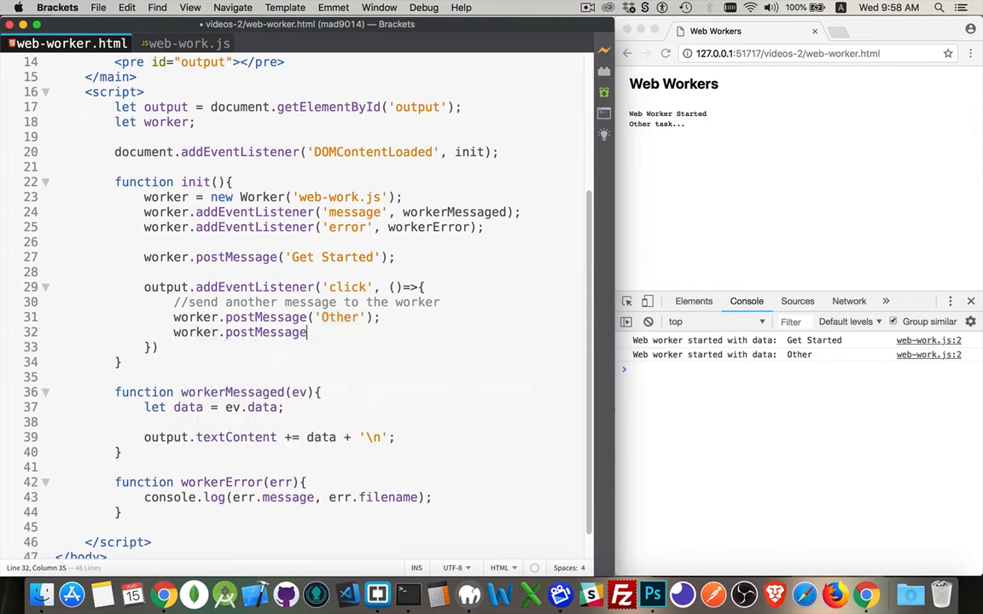
type("('Data');")
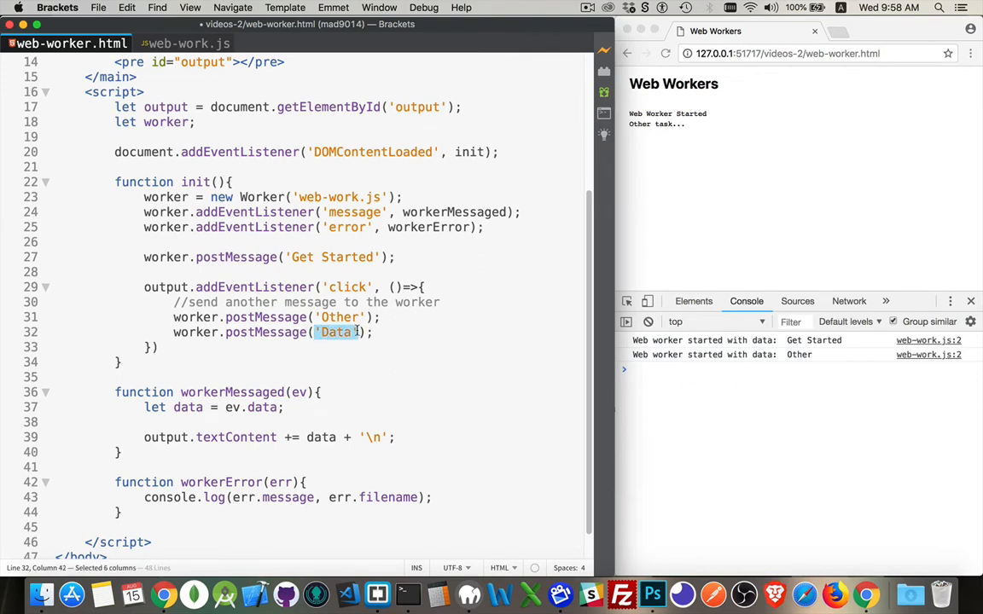
type("{}")
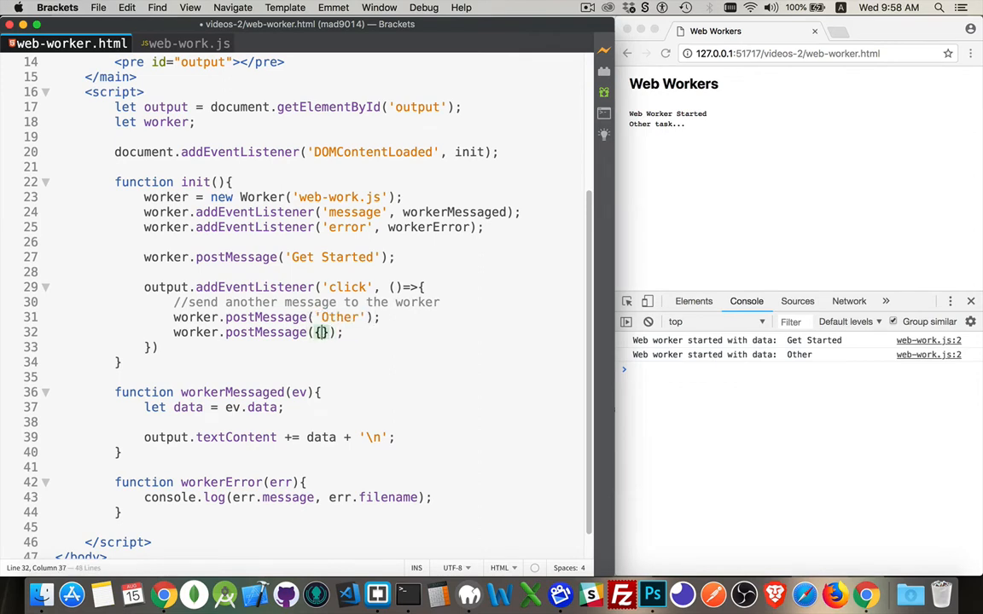
type("'")
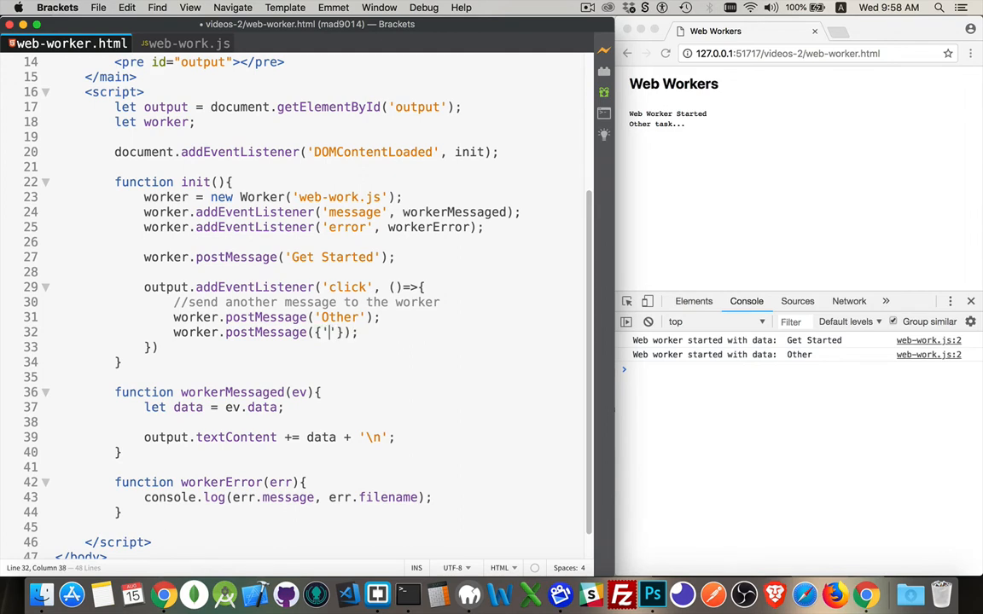
type("do':'fetch")
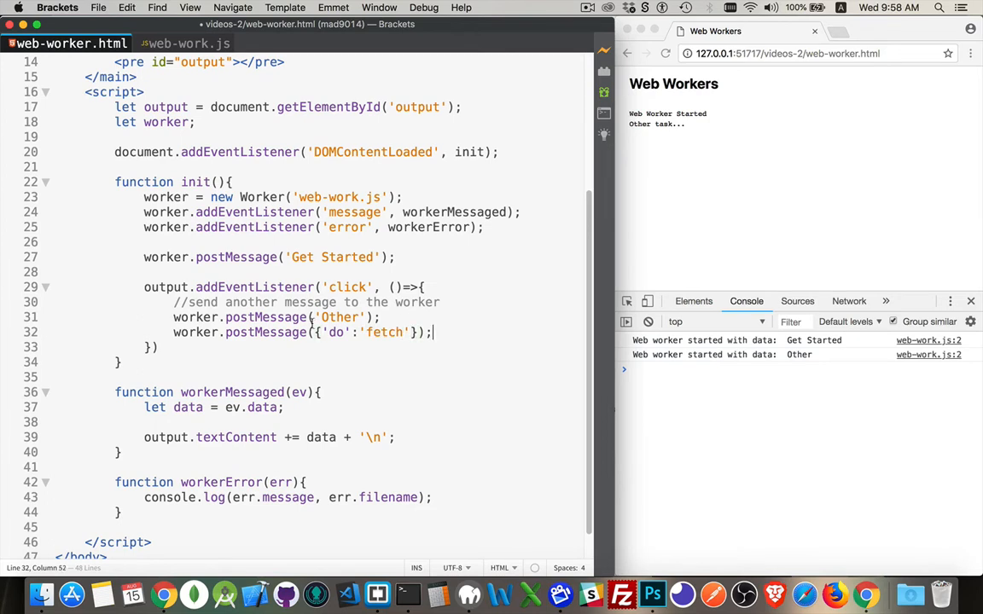
left_click_drag(314, 332, 418, 331)
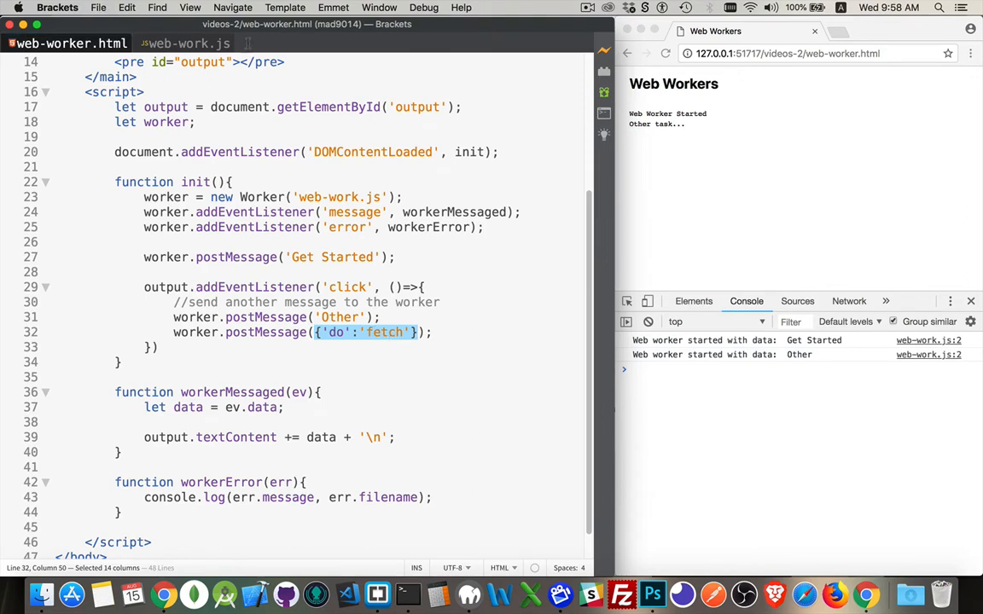
left_click(184, 43)
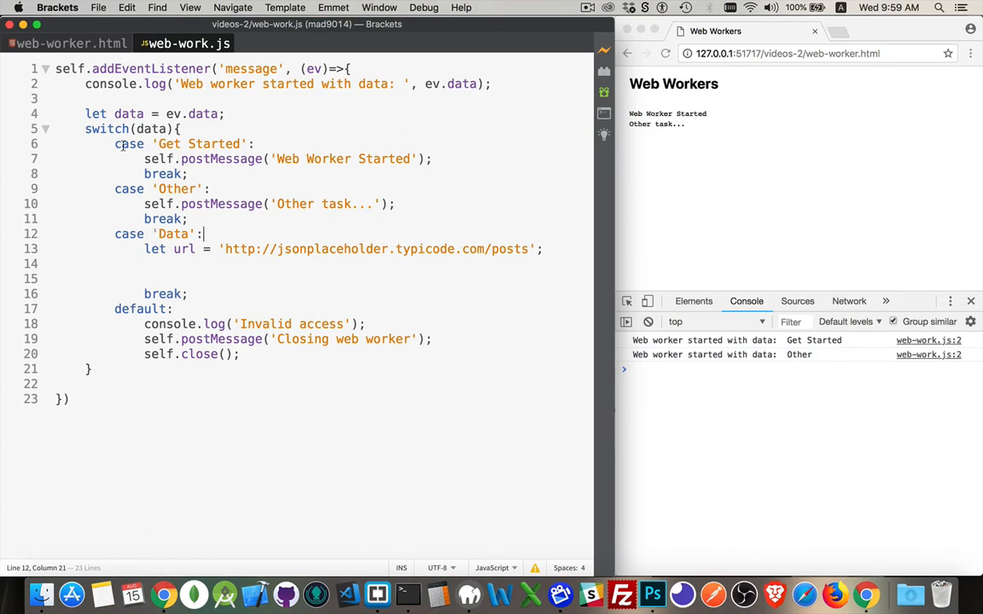
Comment out Get Started and Other cases, switch on ev.data.do, rename 'Data' to 'fetch'
left_click_drag(114, 143, 202, 219)
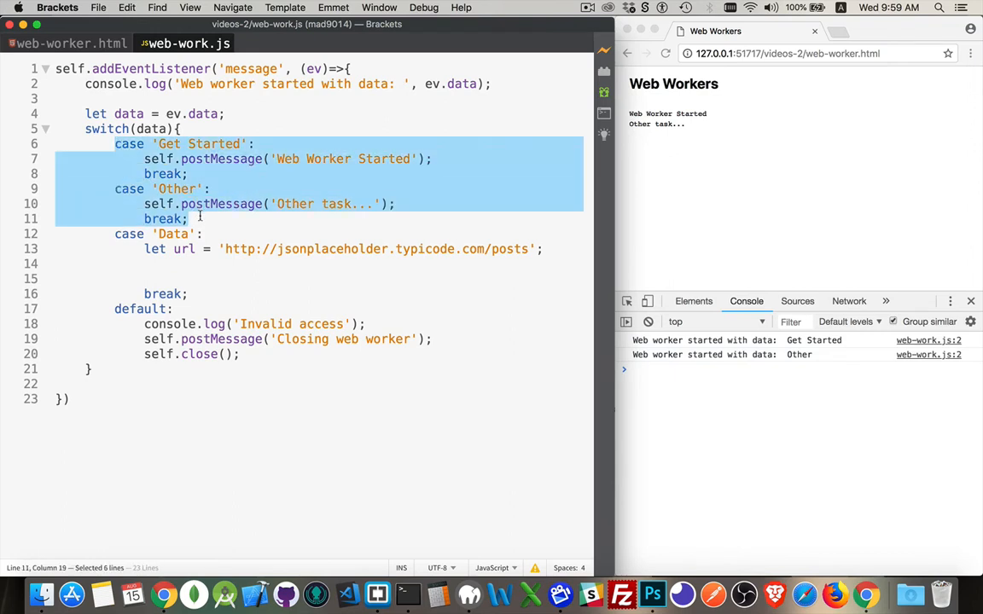
key("cmd+/")
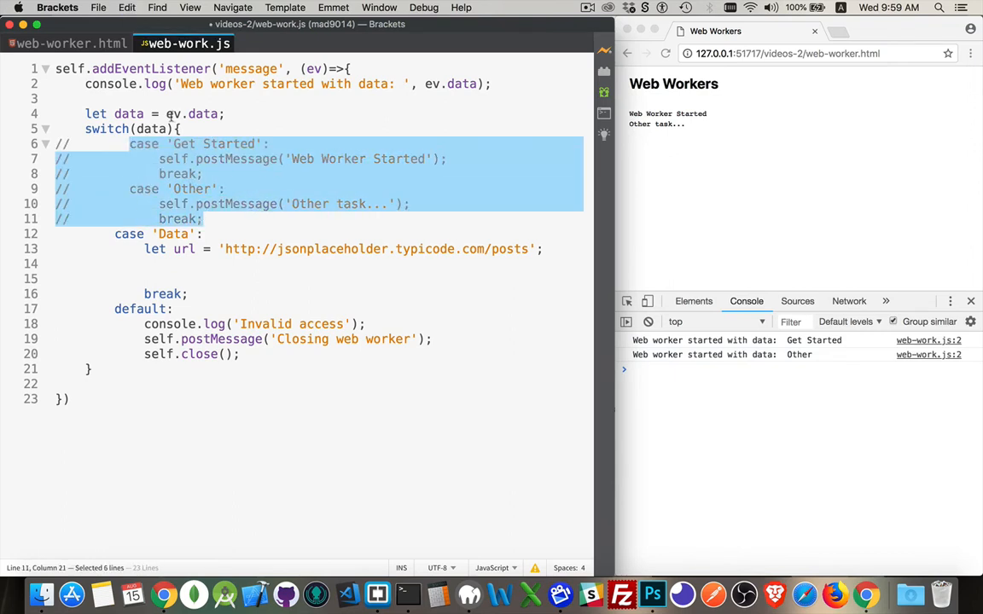
left_click(224, 114)
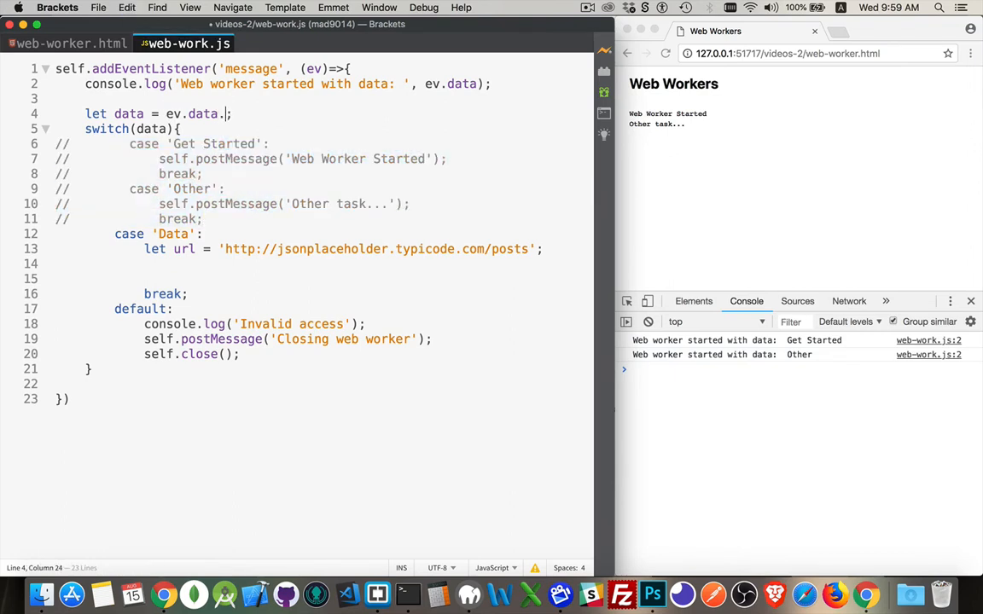
type("do")
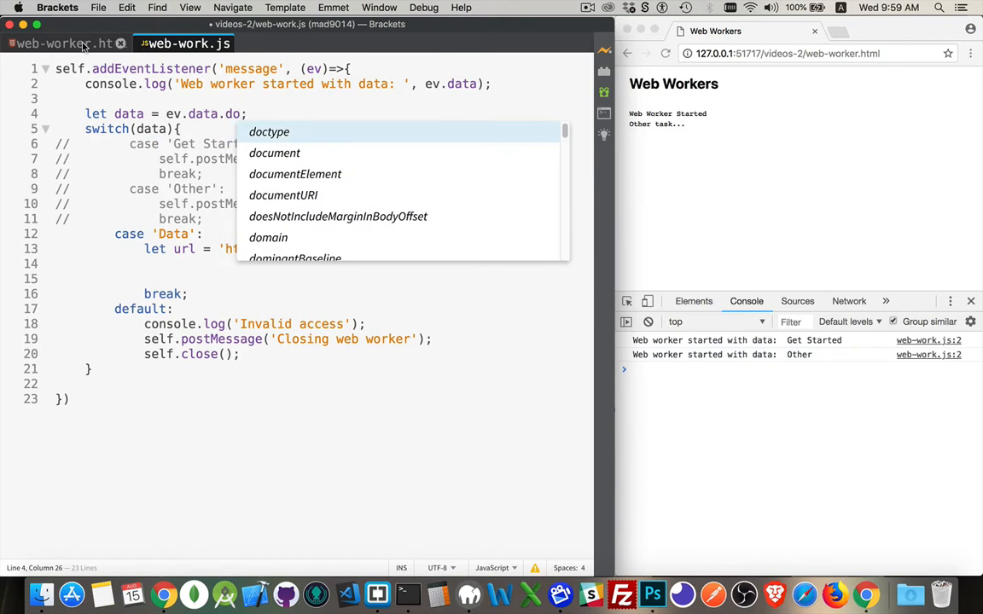
left_click(65, 43)
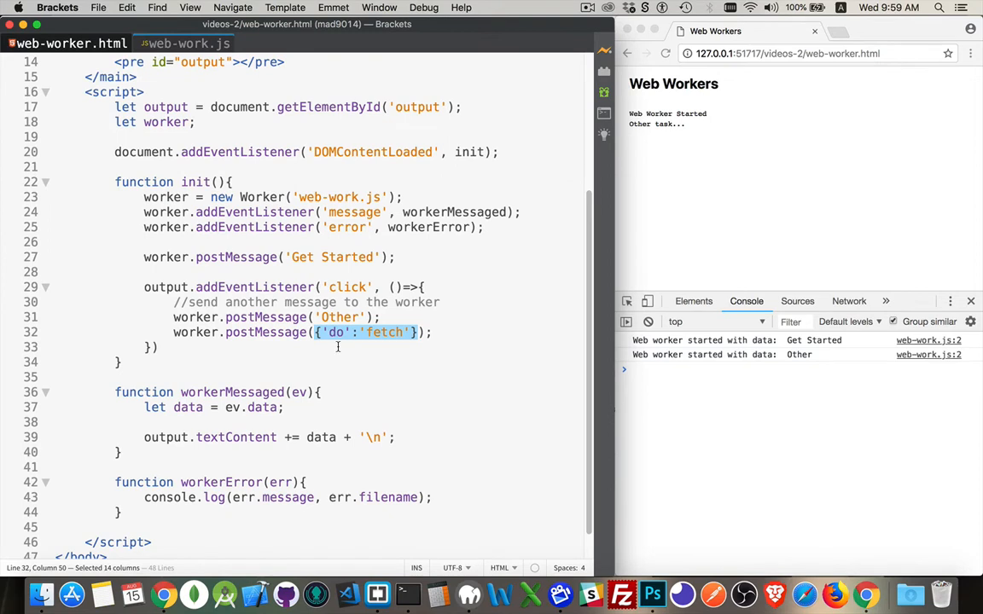
mouse_move(94, 32)
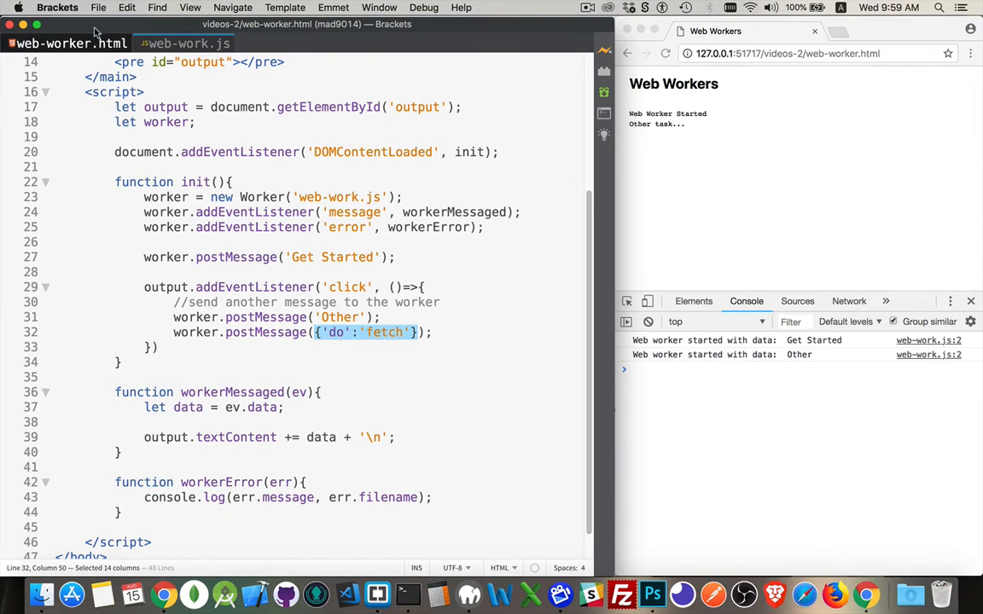
left_click(182, 44)
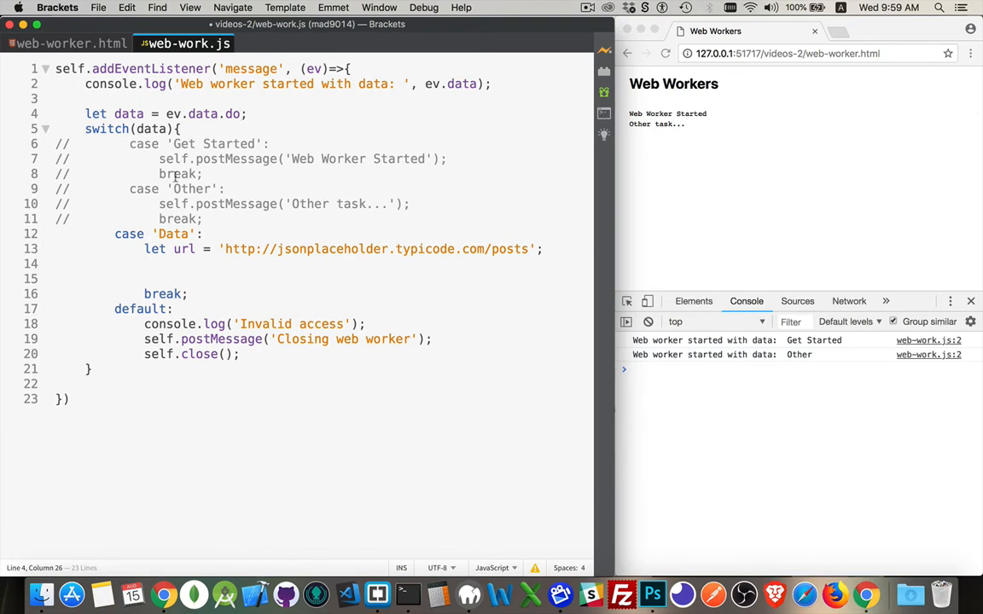
type("fetch")
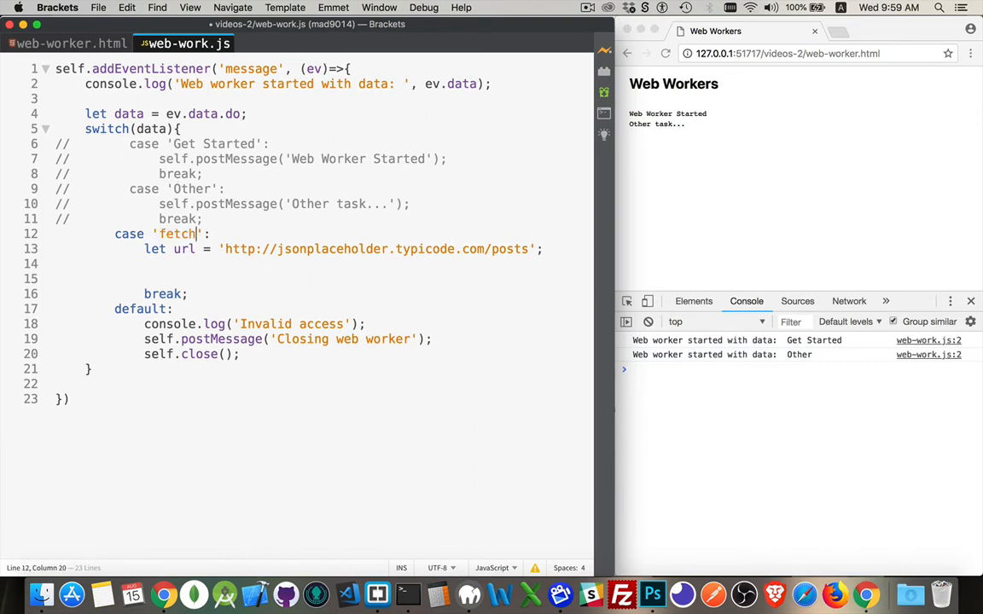
left_click(109, 233)
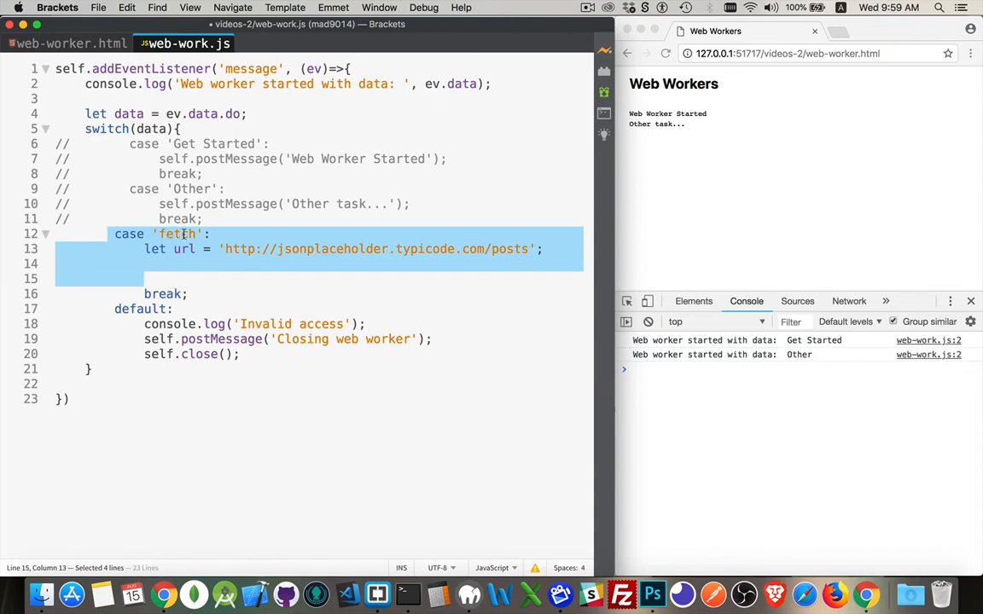
Begin the fetch chain below the url line with fetch(url).then(response =>
left_click(145, 264)
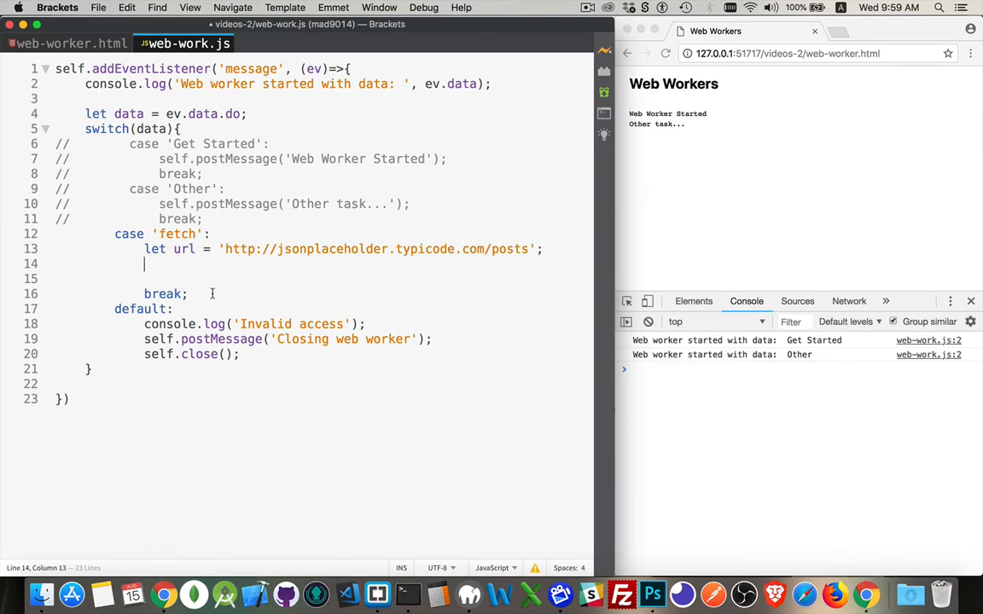
type("fetch(url)")
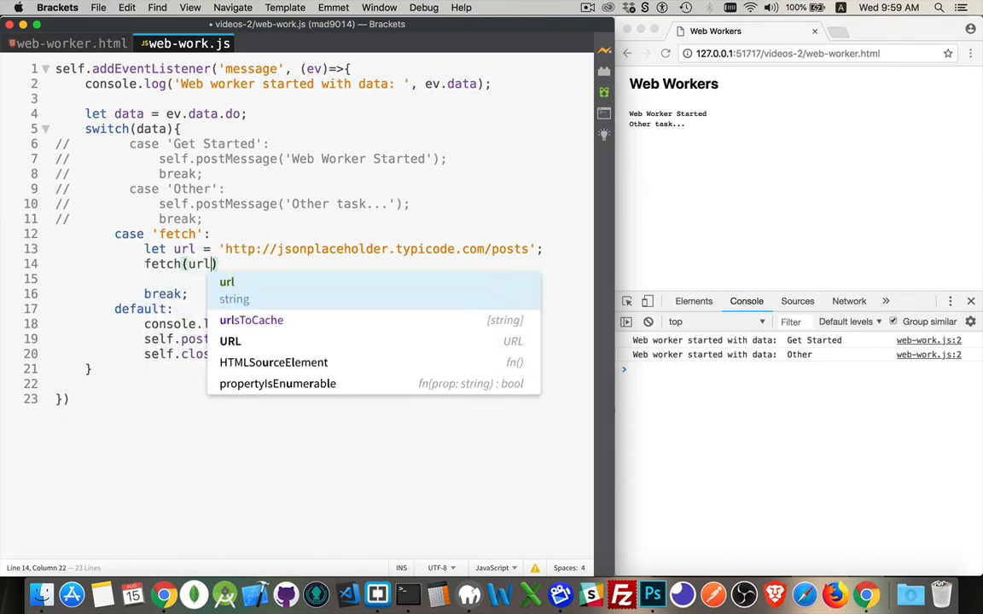
type(".then")
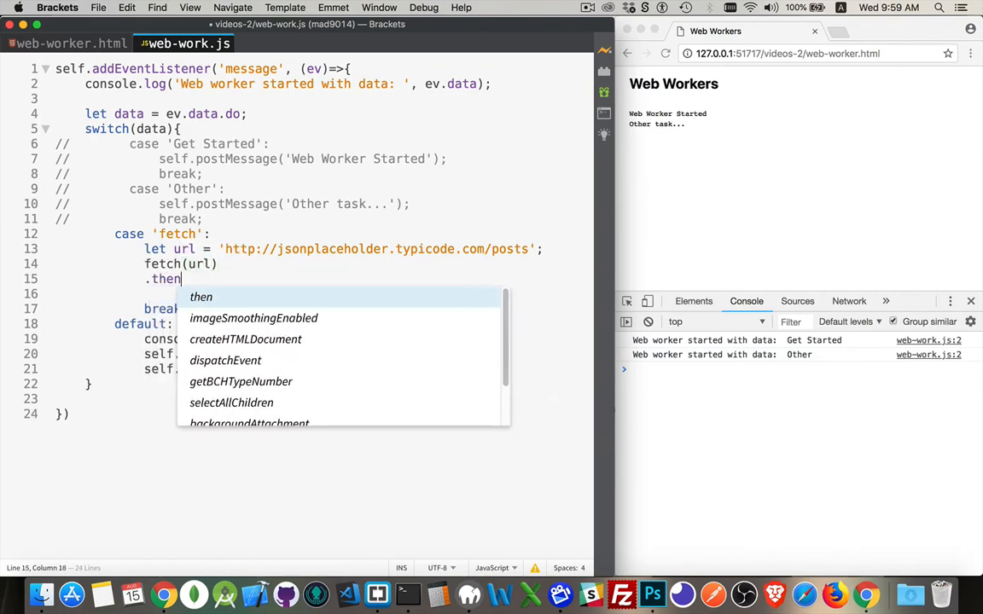
type("(response")
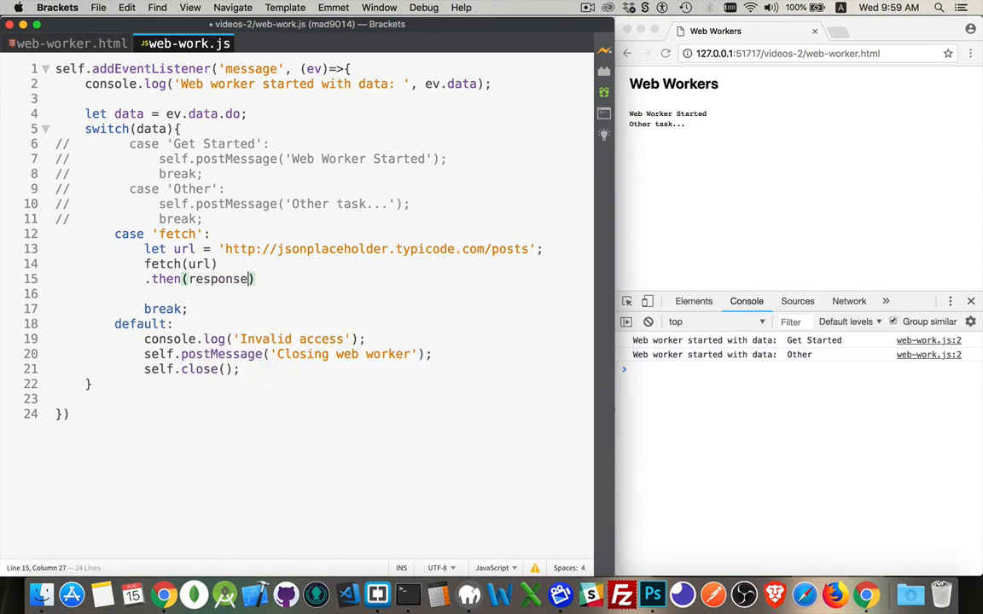
type("=>")
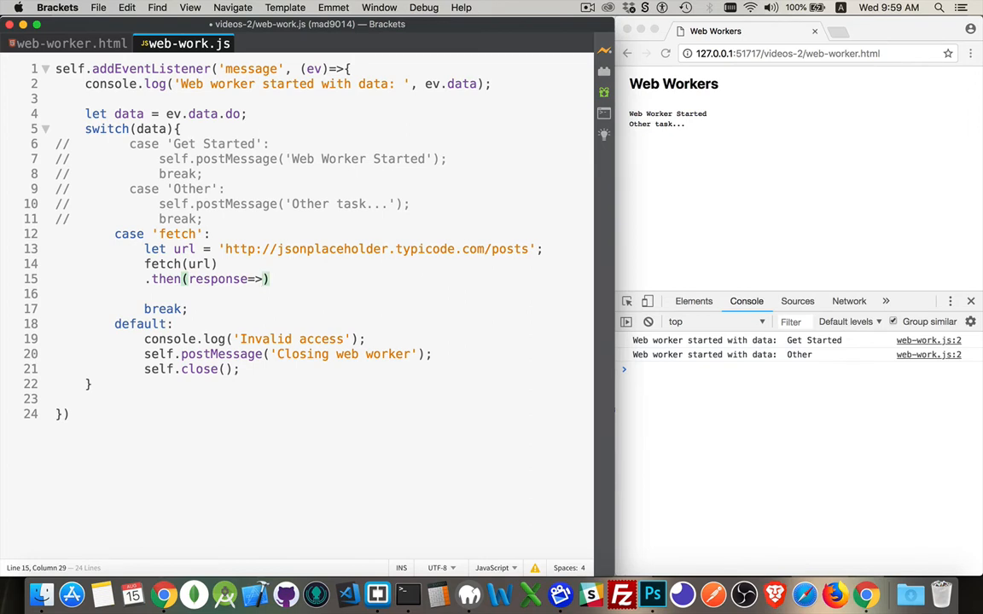
Parse the response JSON and post the data back with self.postMessage(data)
left_click(263, 279)
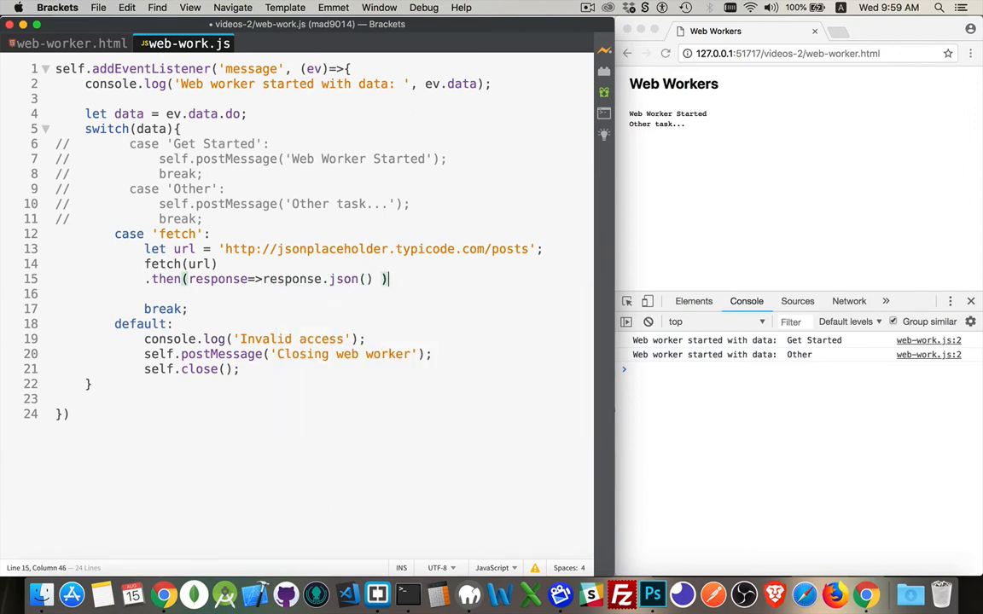
type(".then(")
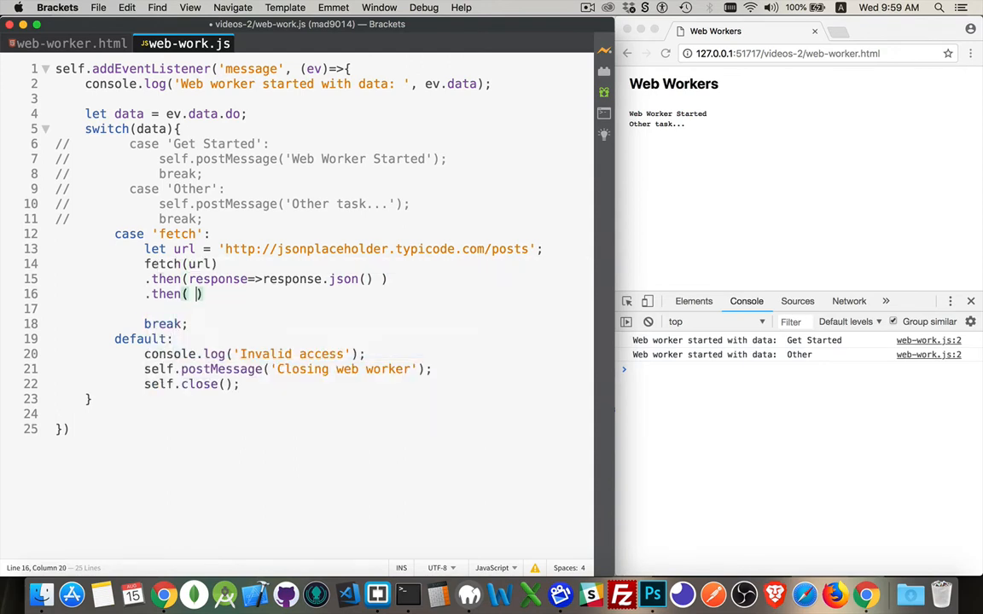
type("data =>{")
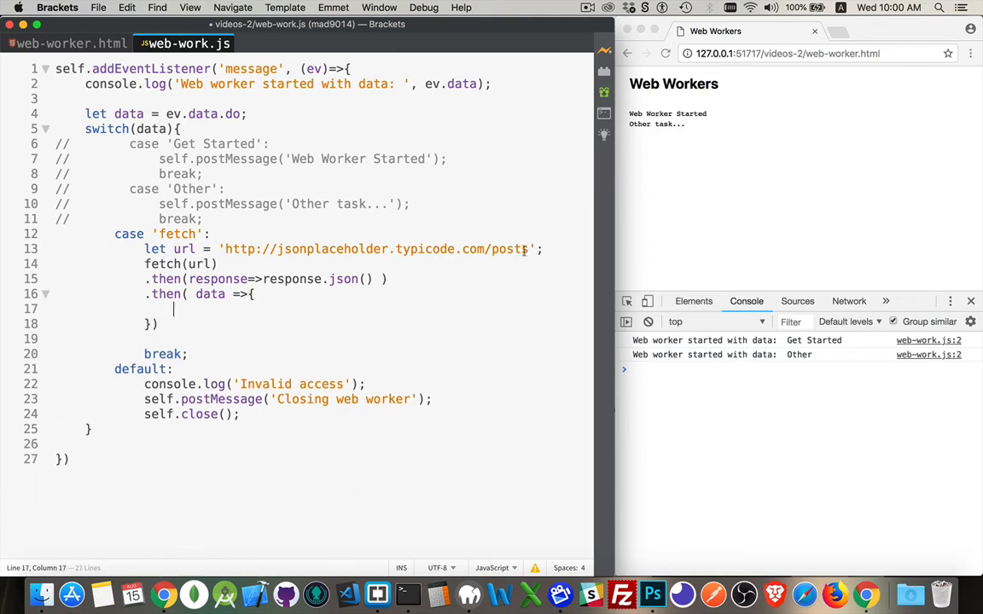
left_click_drag(218, 249, 529, 248)
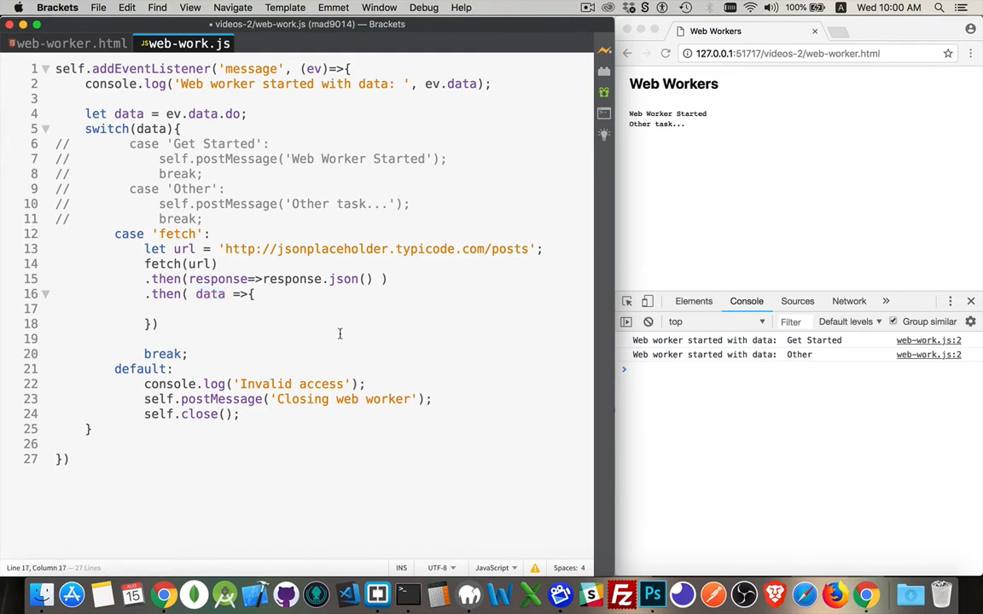
type("self.postMessage(")
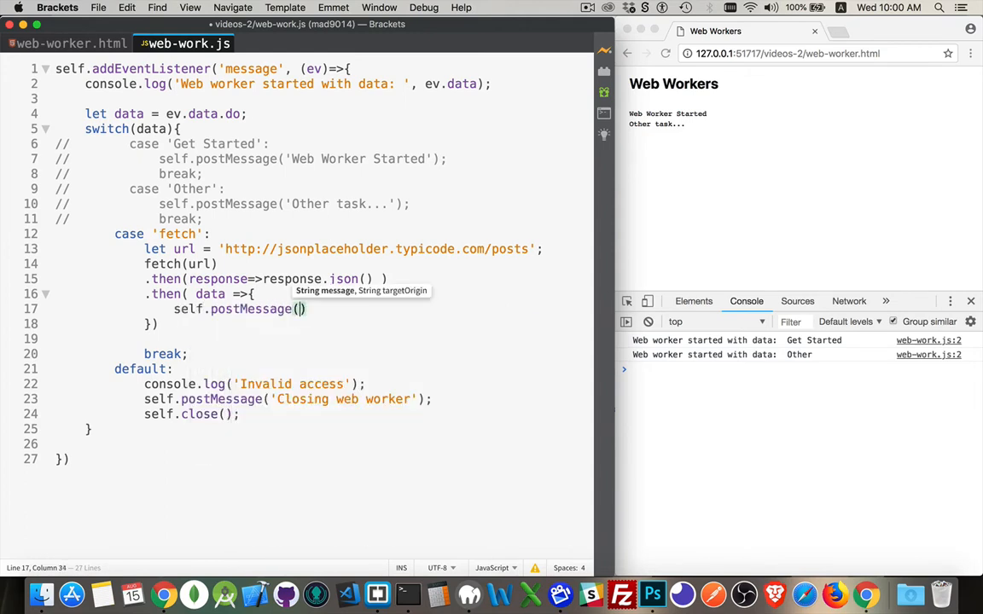
type("data")
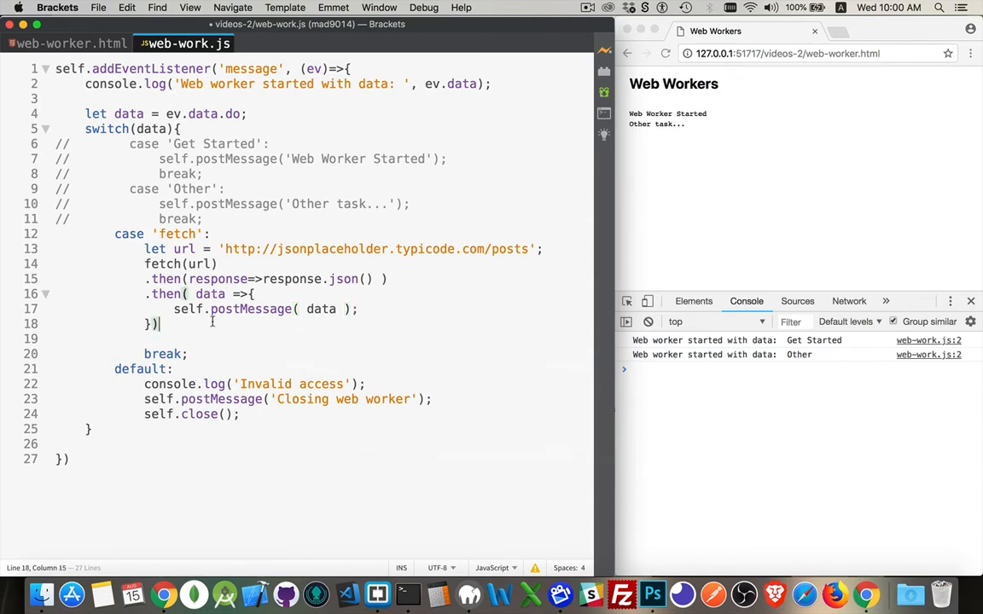
Append .catch(err => console.log(err)) and revert the stray .do edit to ev.data
type(".catch(")
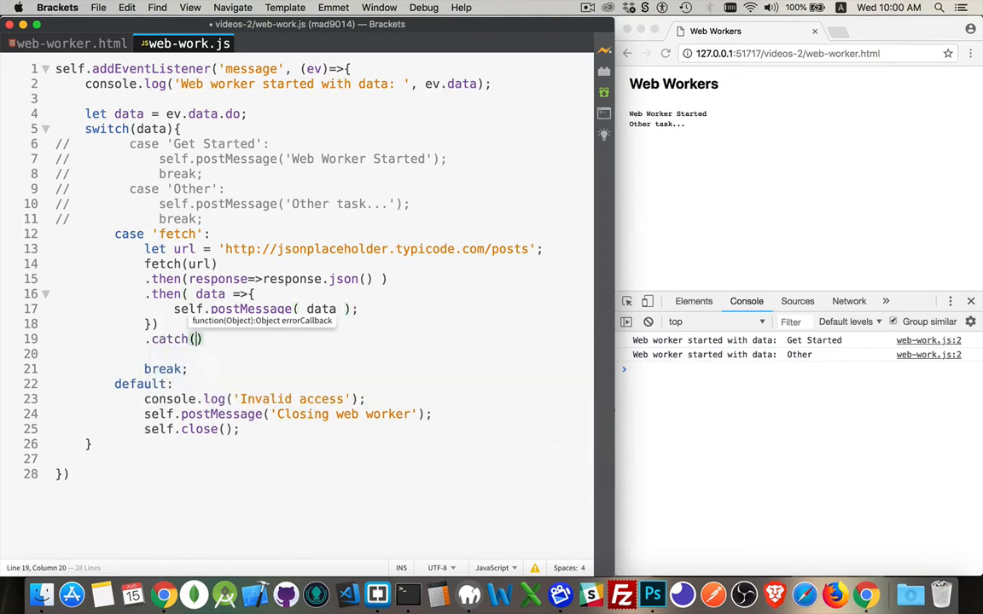
type("err=>")
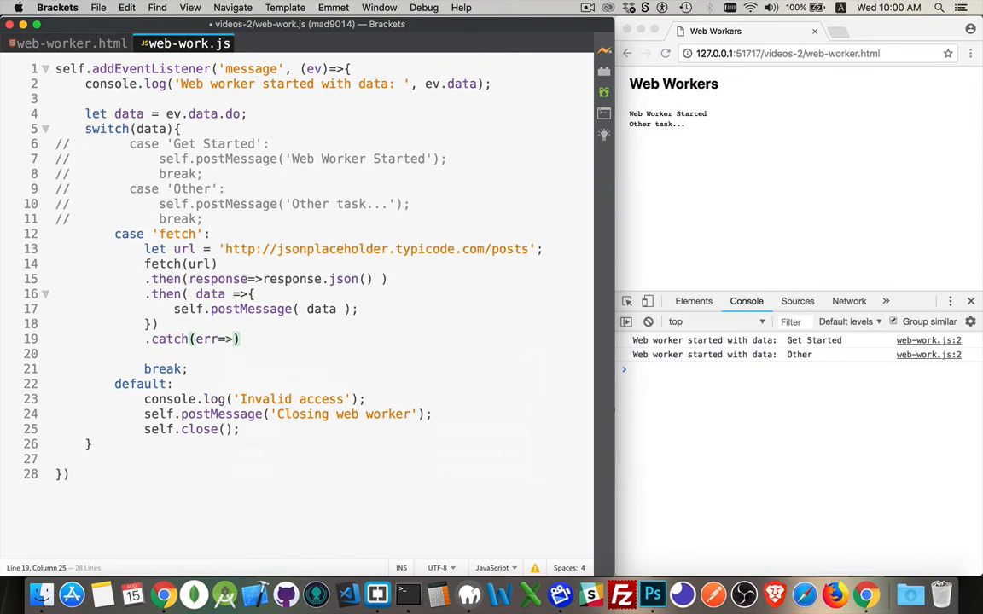
type("console.log(e")
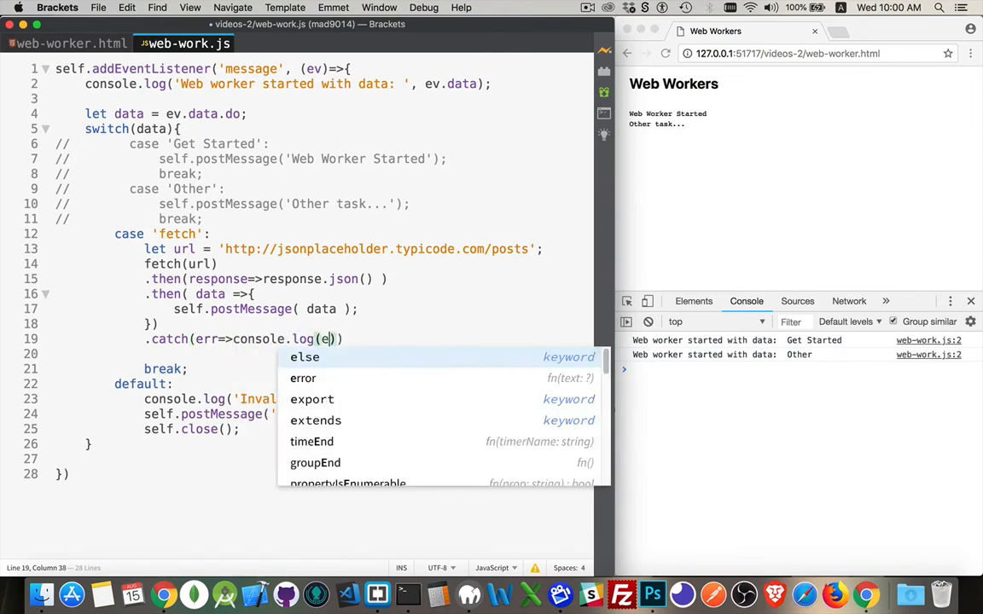
type("rr));")
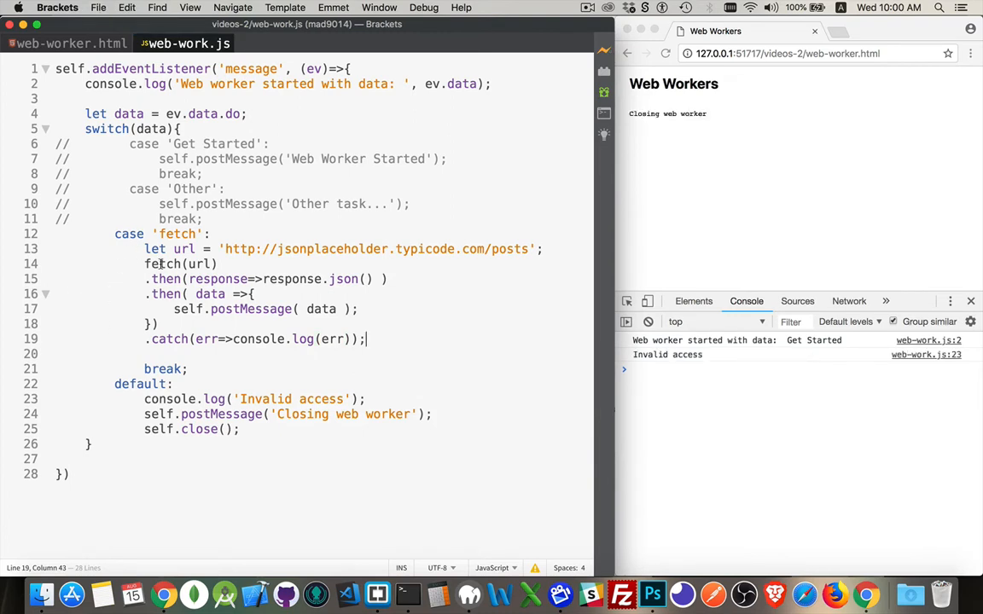
double_click(176, 233)
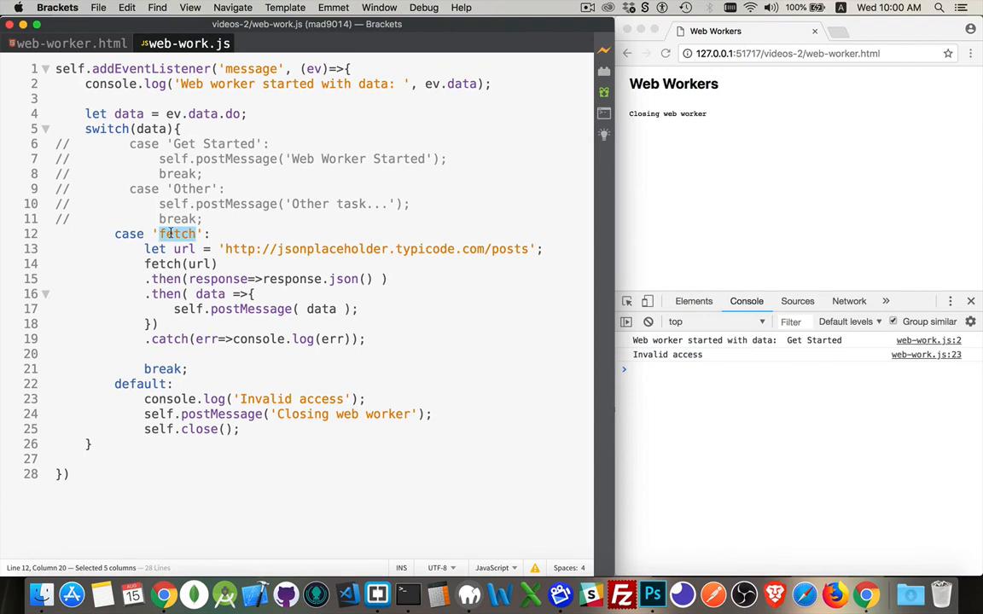
double_click(233, 114)
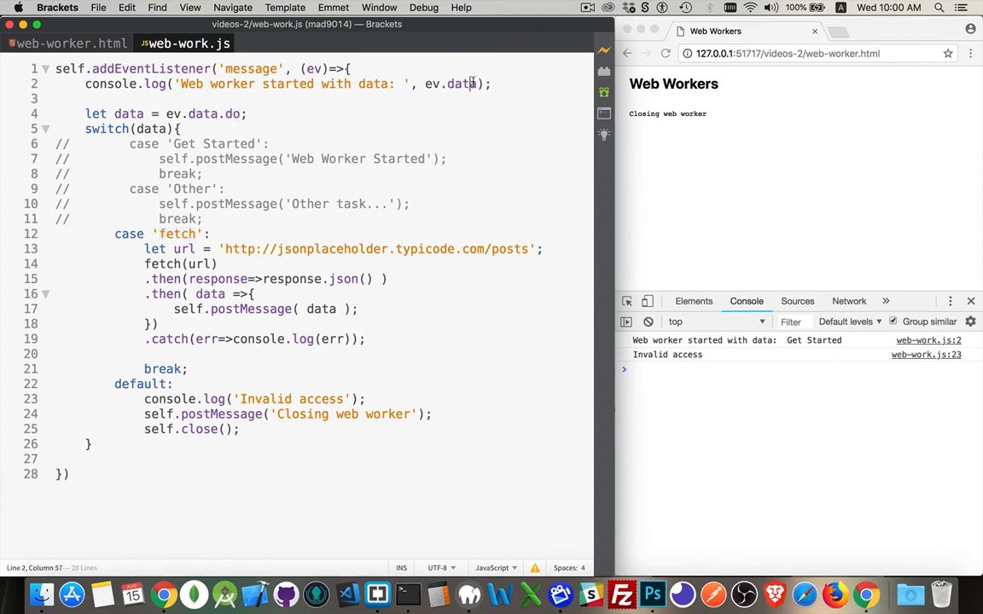
type(".do")
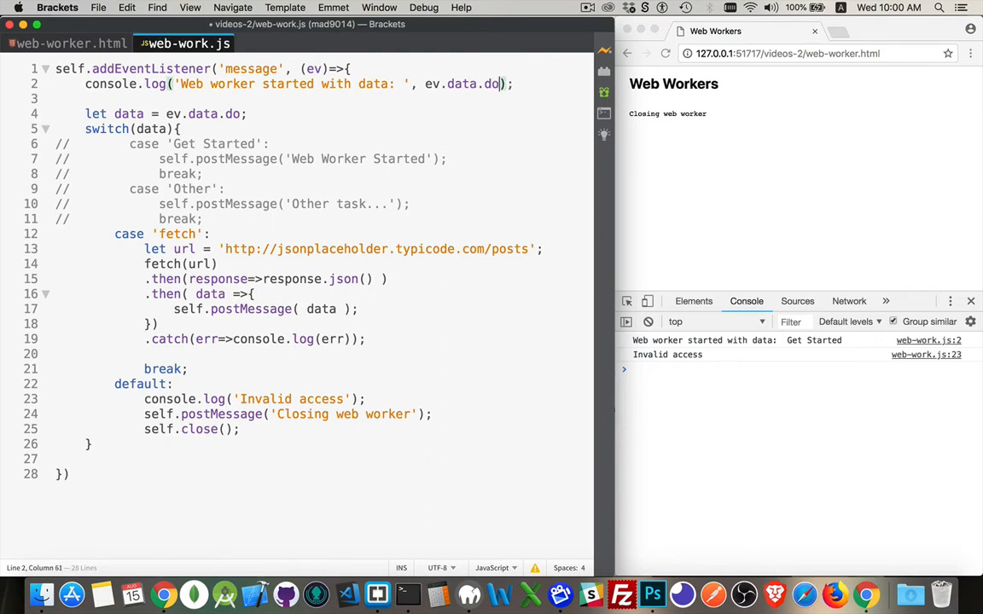
key("Backspace")
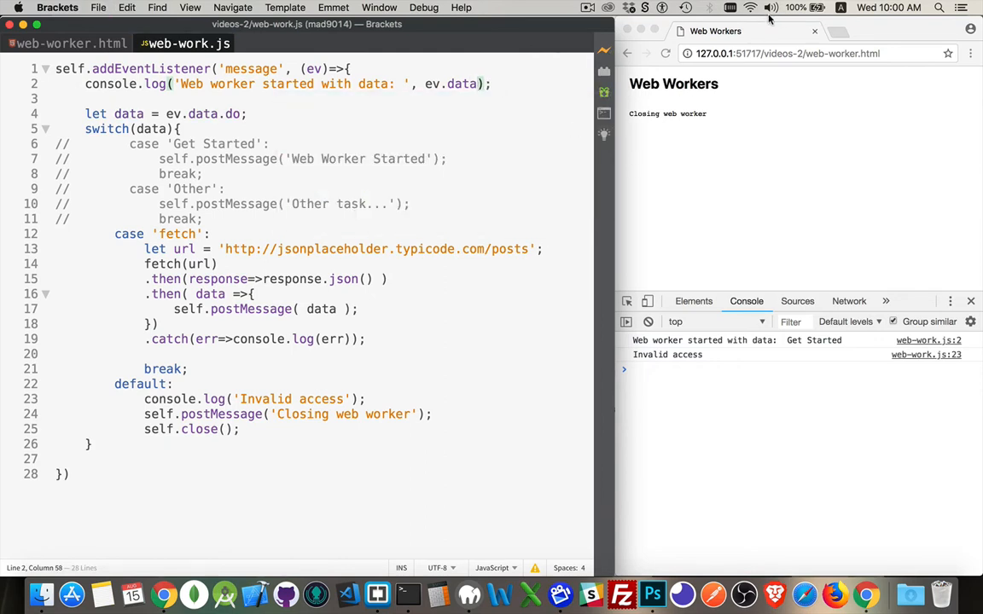
Replace 'output' with document.body in the page's click listener on line 29
left_click(695, 373)
type("//")
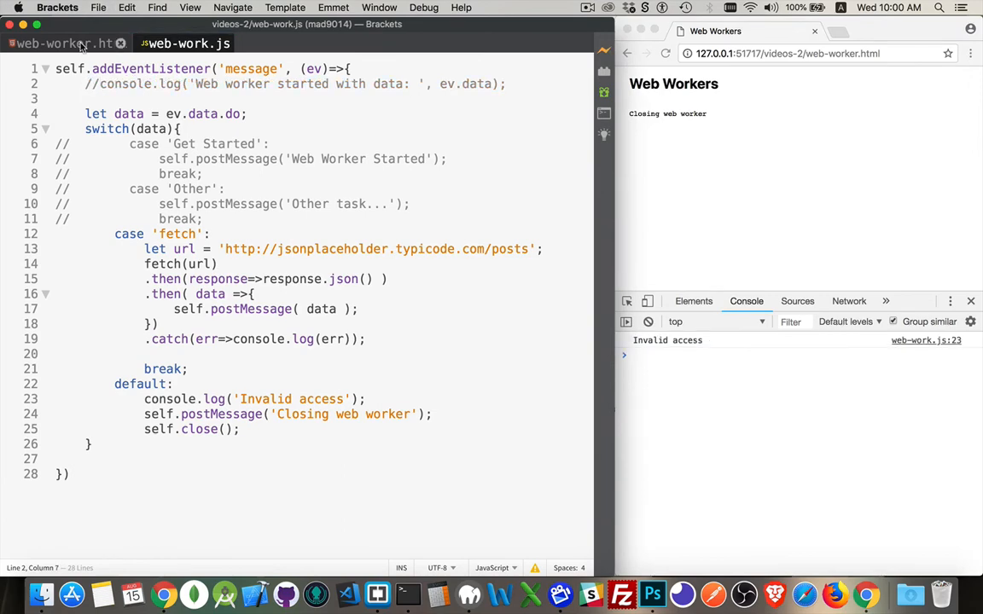
left_click(60, 43)
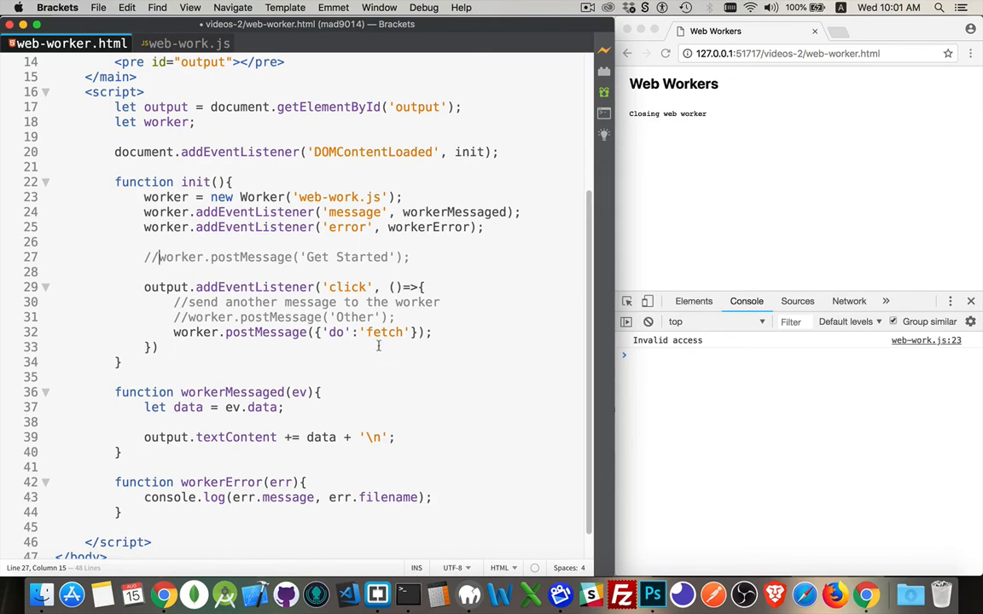
double_click(165, 287)
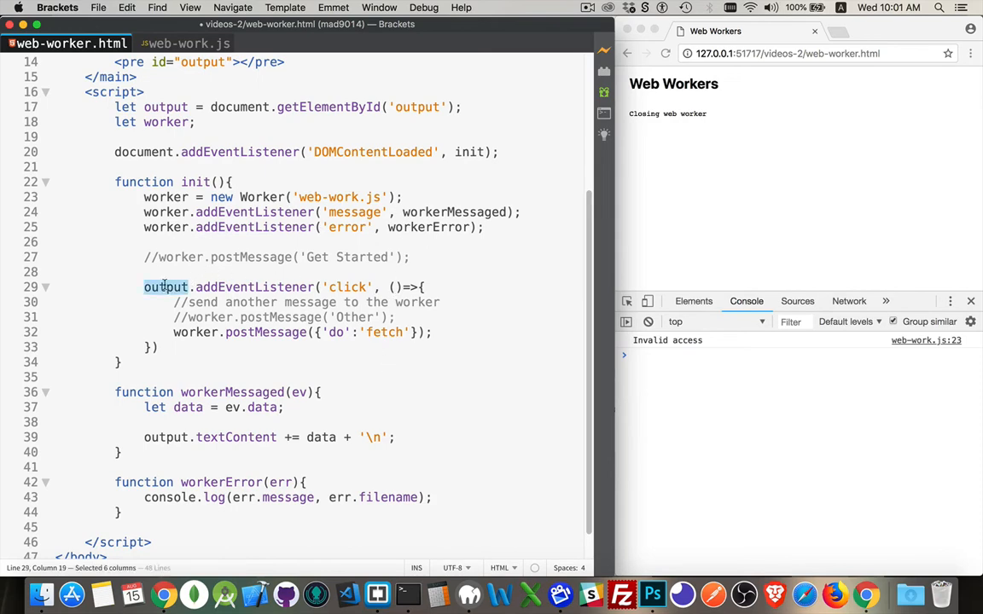
type("document.body")
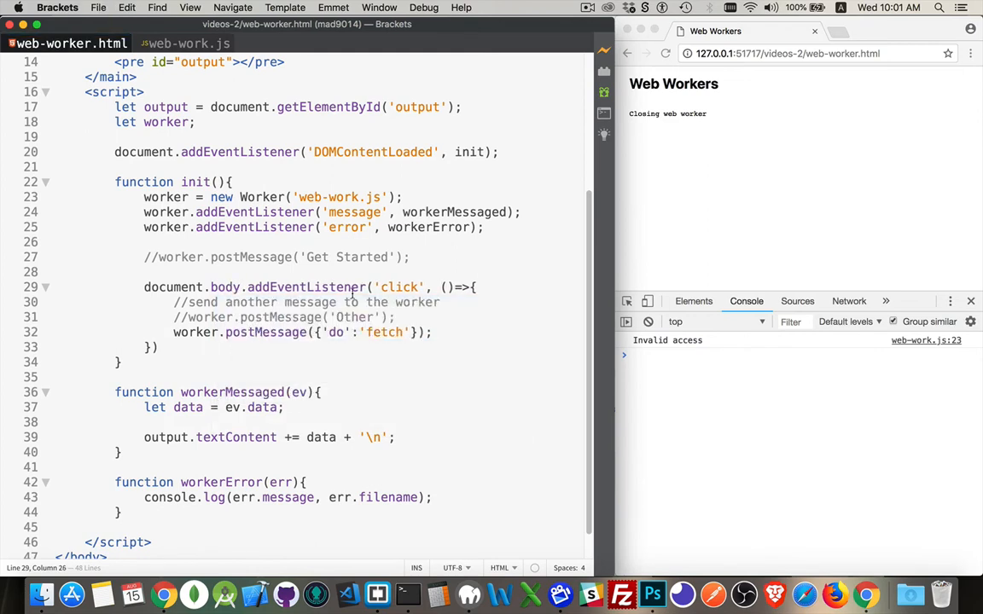
mouse_move(432, 268)
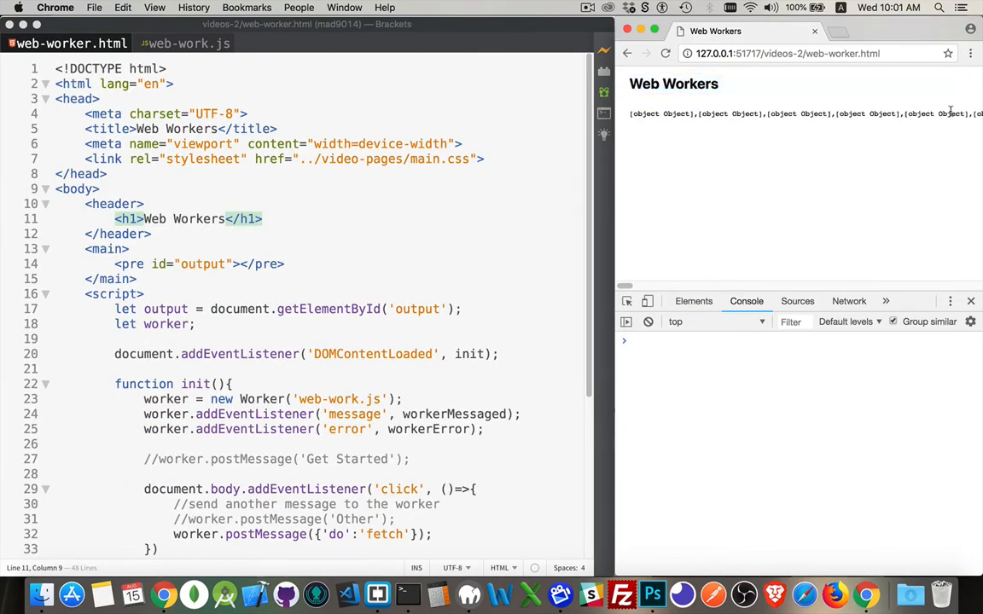
scroll("down", 3)
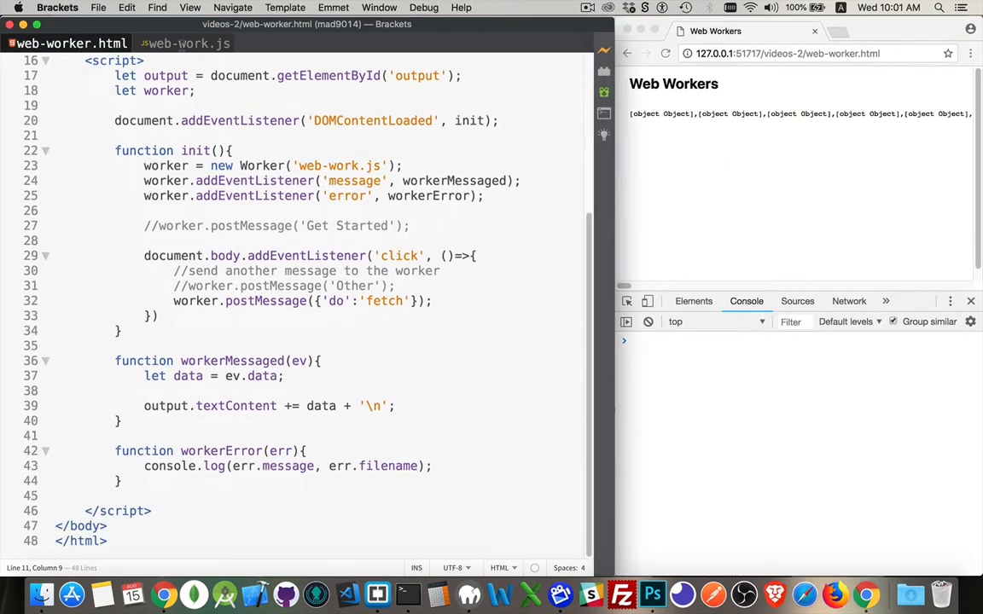
Add console.log('about to do the fetch for the data') above fetch(url) in web-work.js
left_click(188, 44)
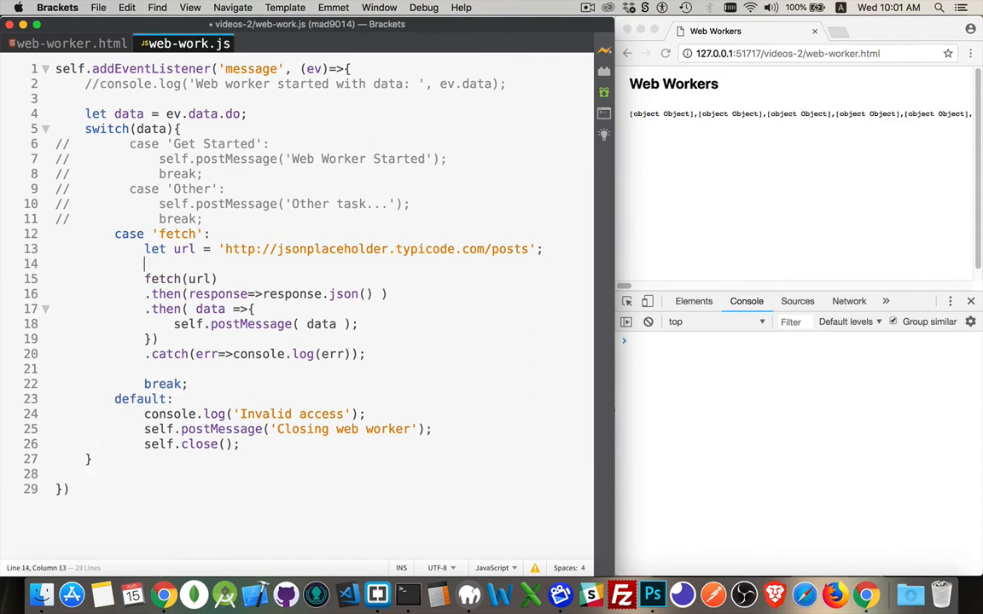
type("console.log('")
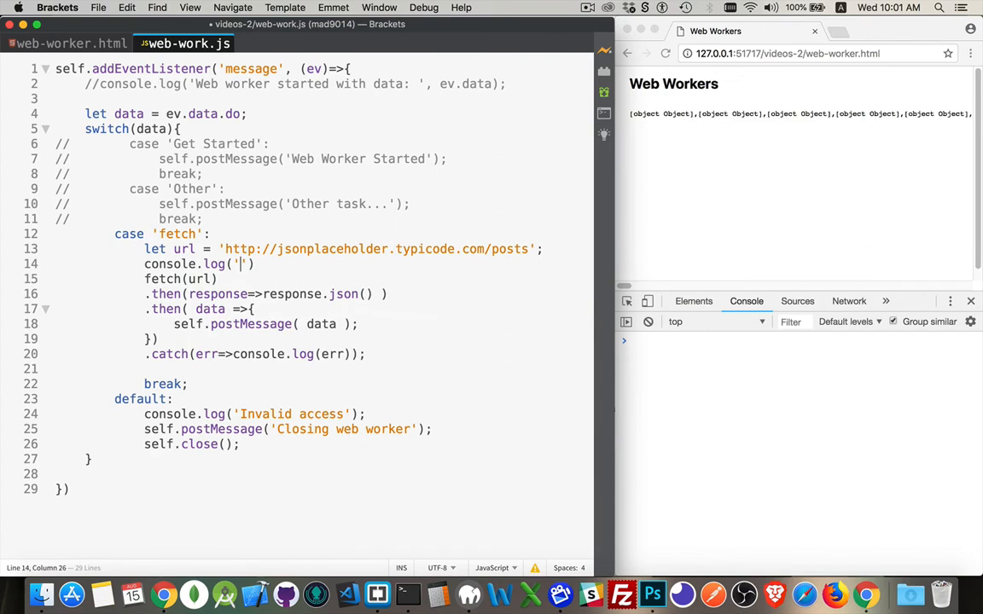
type("about d")
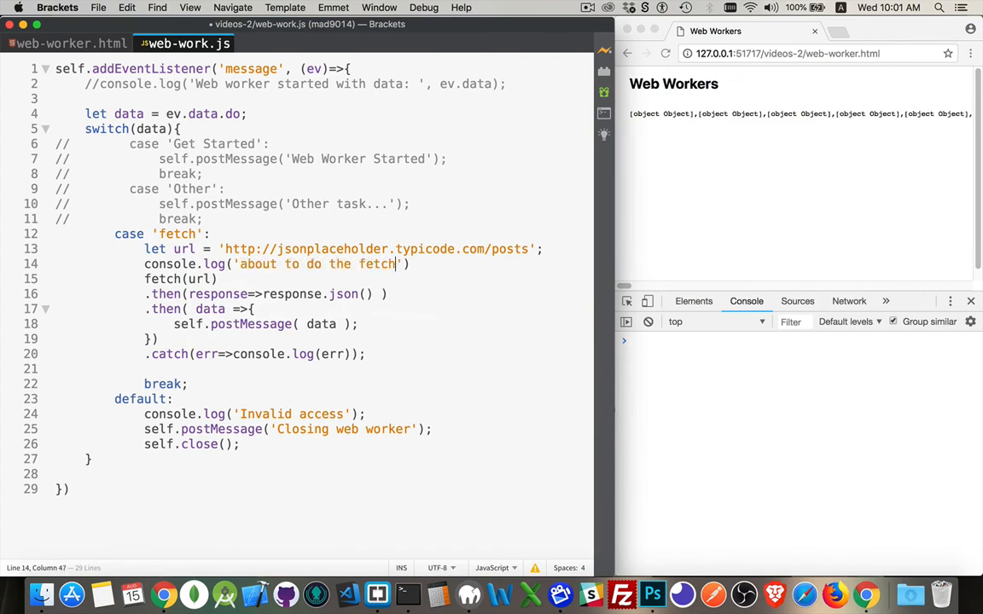
type("for the data")
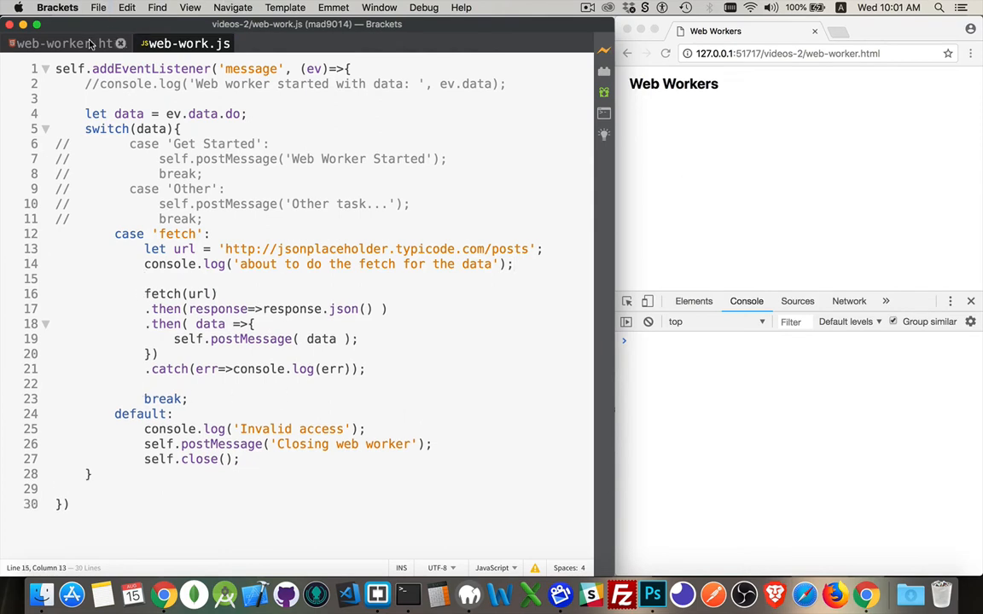
left_click(60, 43)
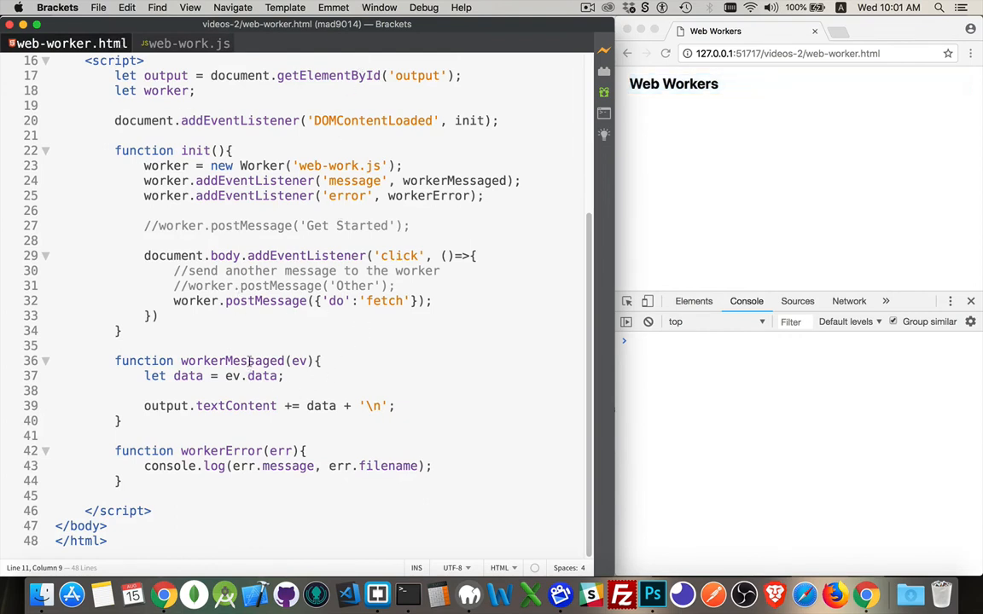
Wrap data on line 39 in JSON.stringify(data, null, 2)
double_click(232, 360)
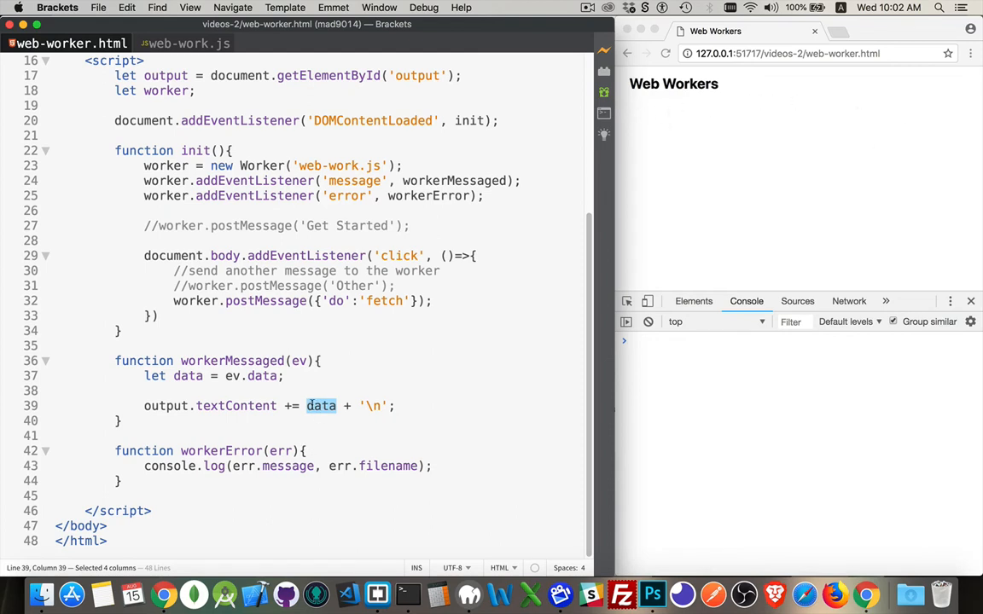
type("JSON")
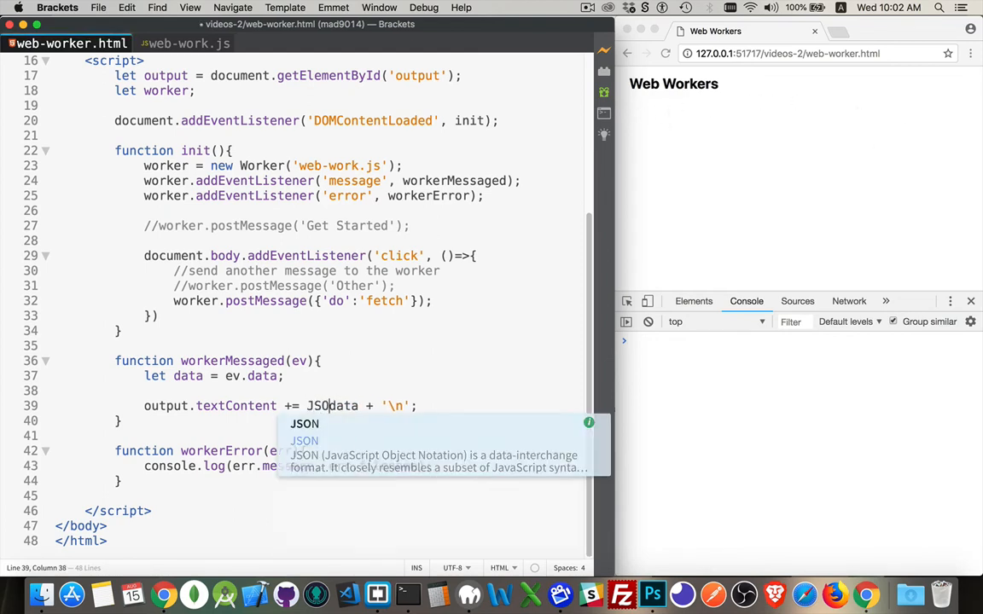
type(".stringify(")
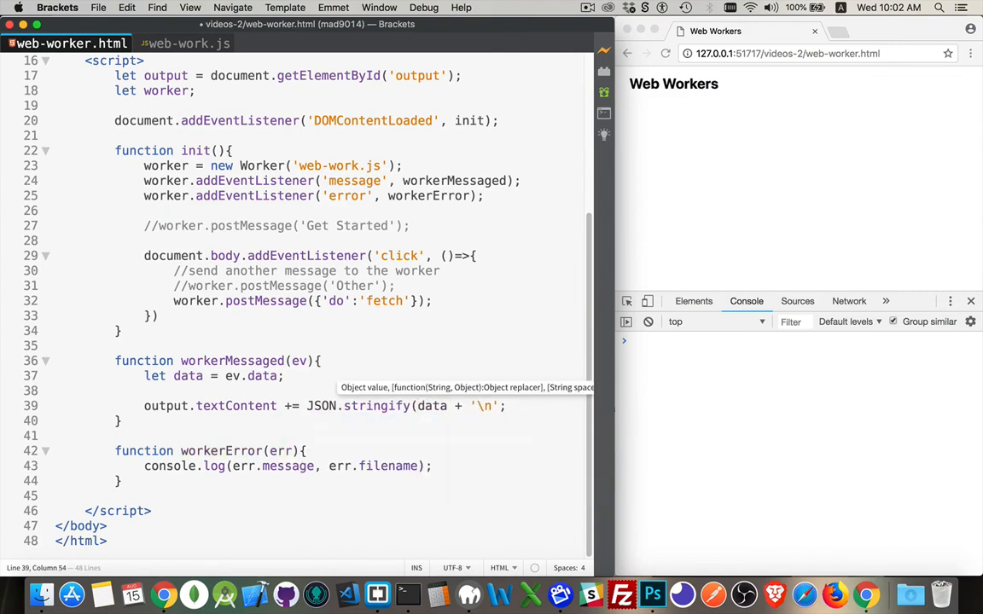
type("n")
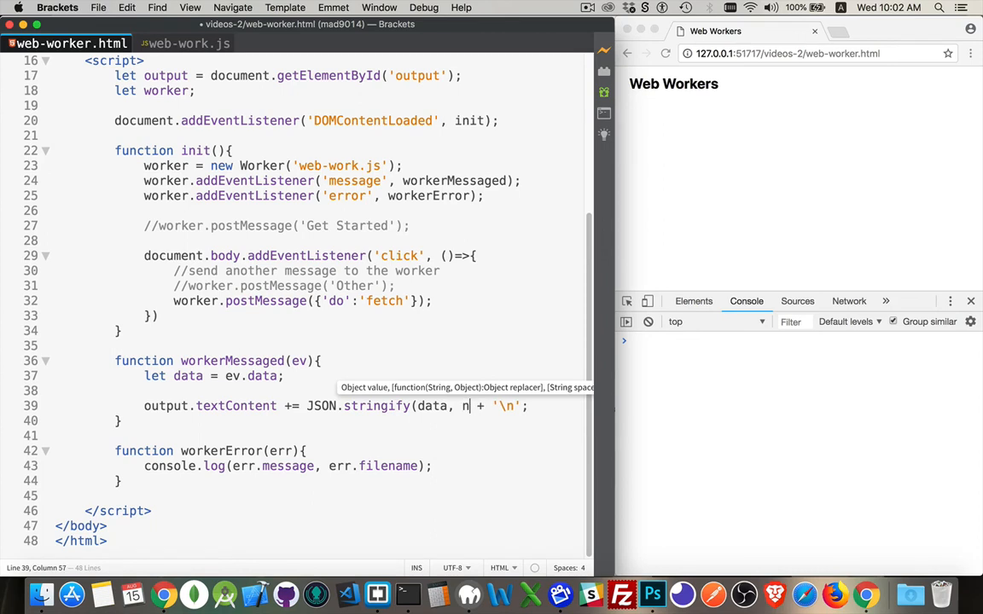
type("ull, 2")
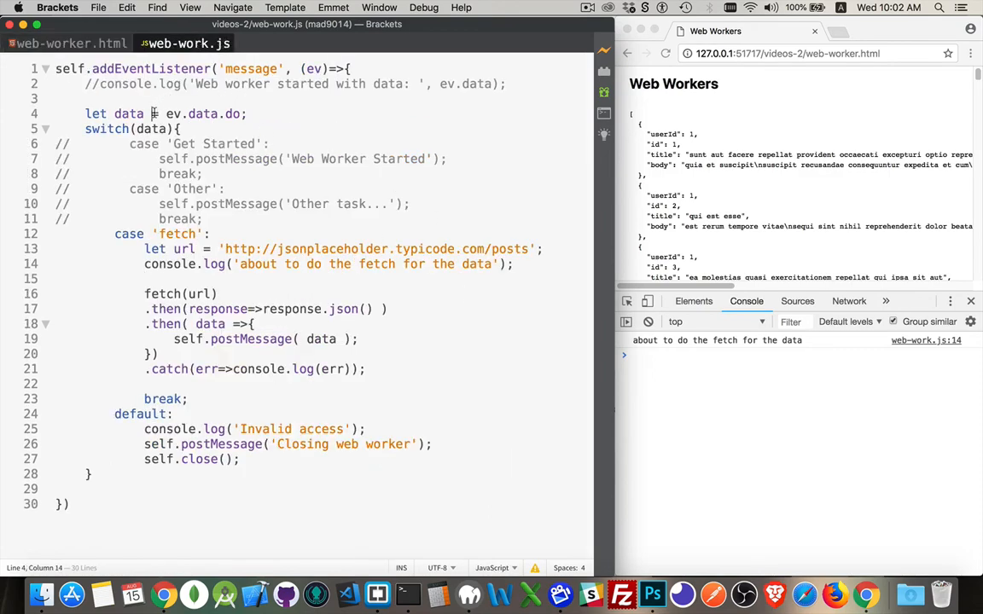
Review ev.data.do in the worker, then the page's message listener and workerMessaged handler
left_click_drag(151, 113, 246, 113)
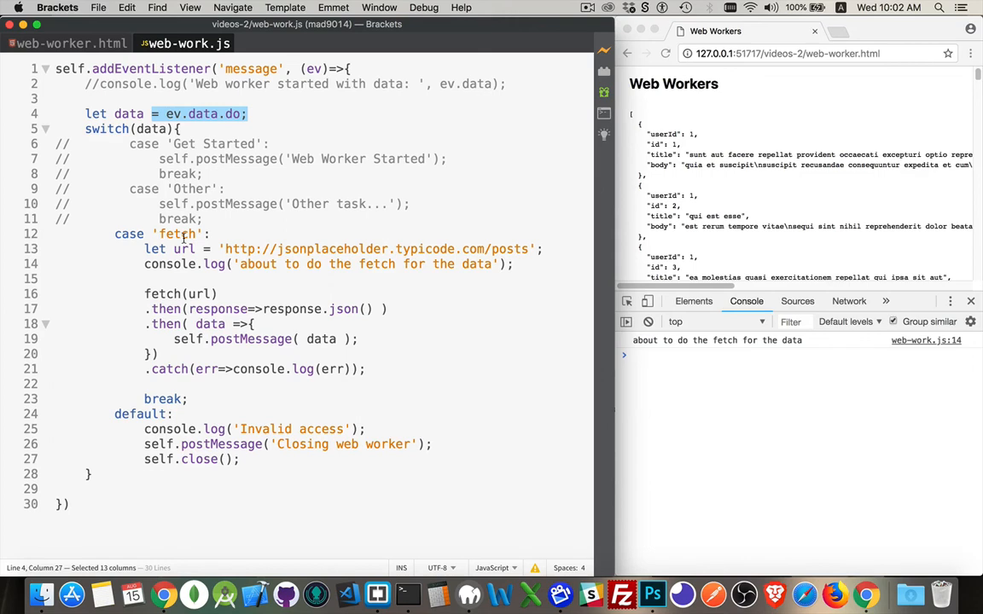
mouse_move(484, 264)
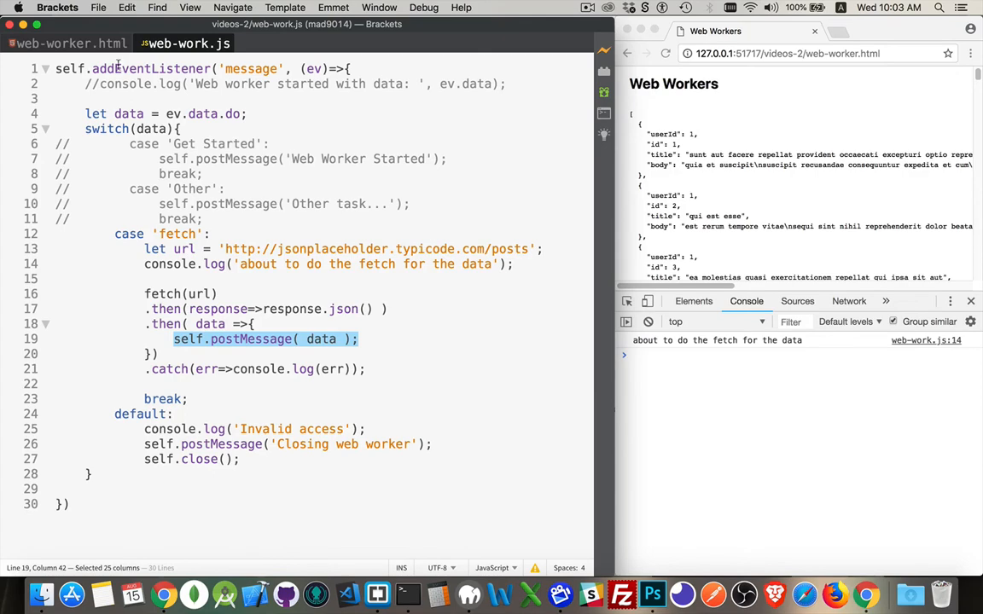
left_click(60, 44)
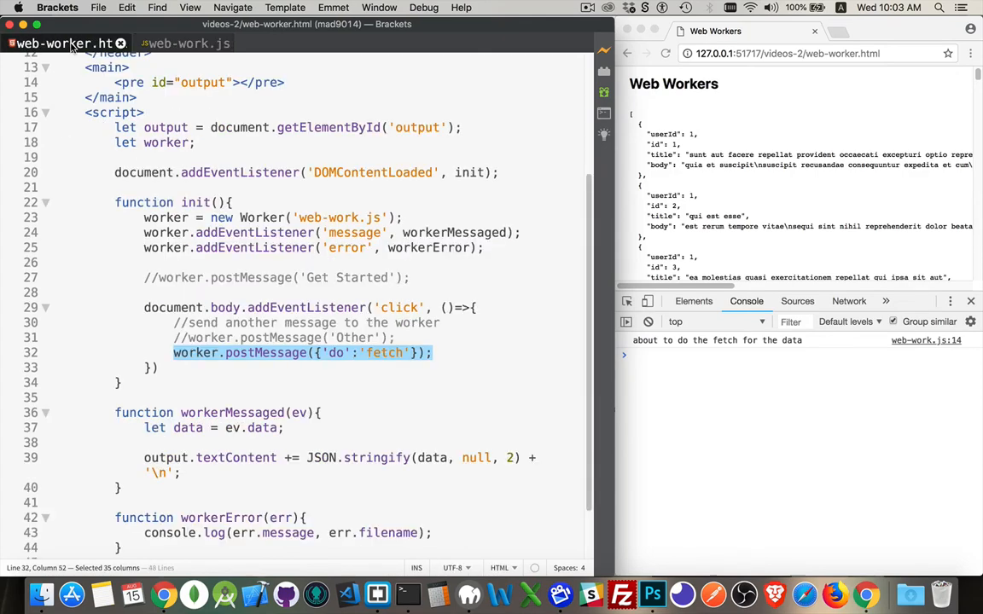
scroll("down", 3)
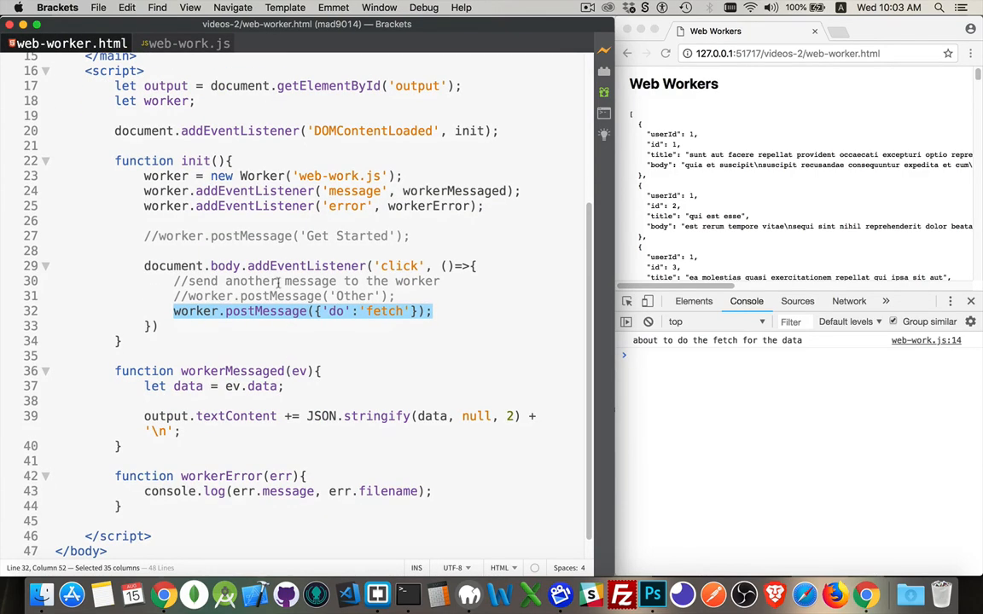
double_click(255, 191)
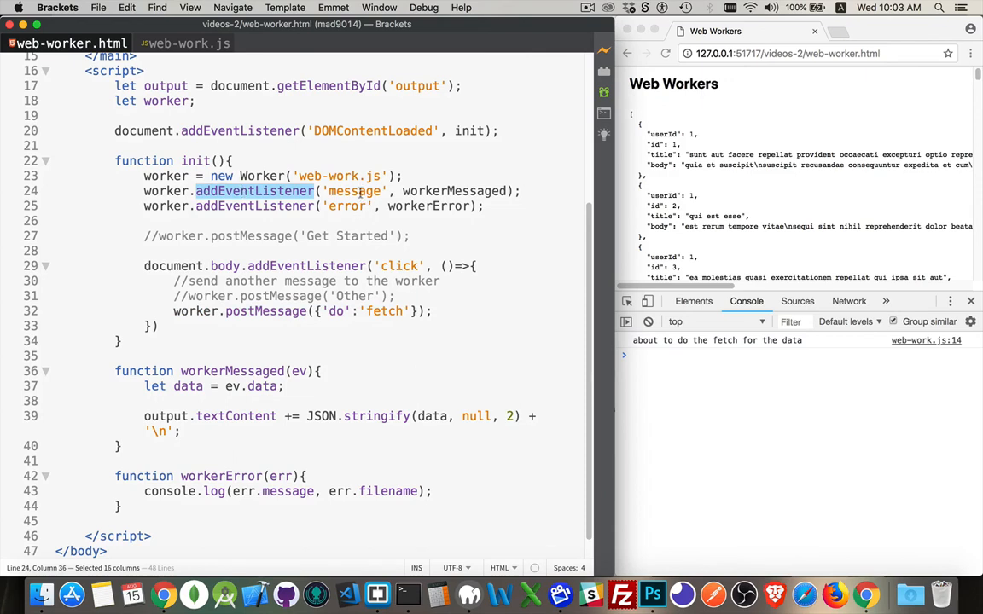
double_click(353, 190)
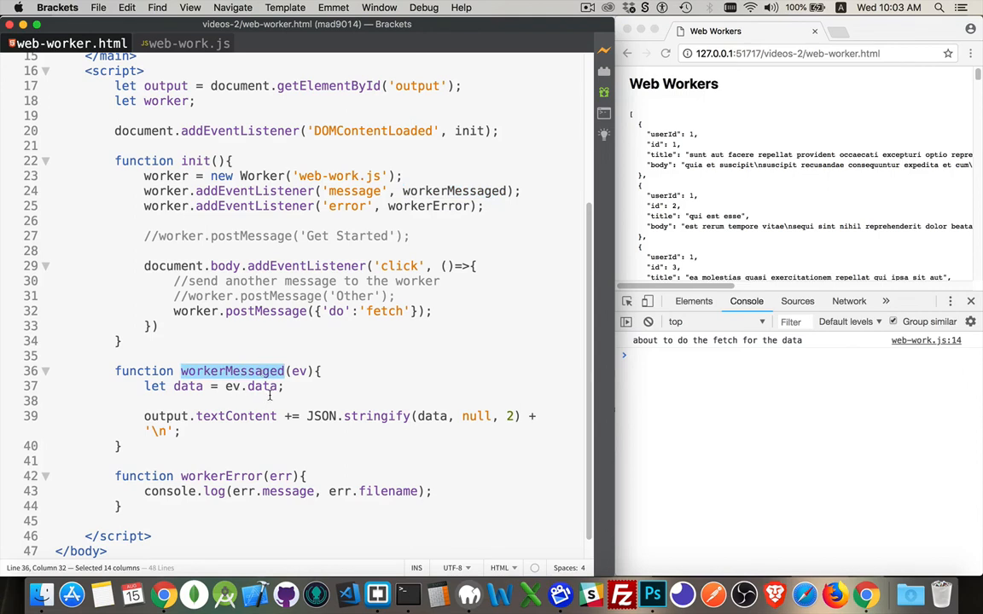
mouse_move(431, 419)
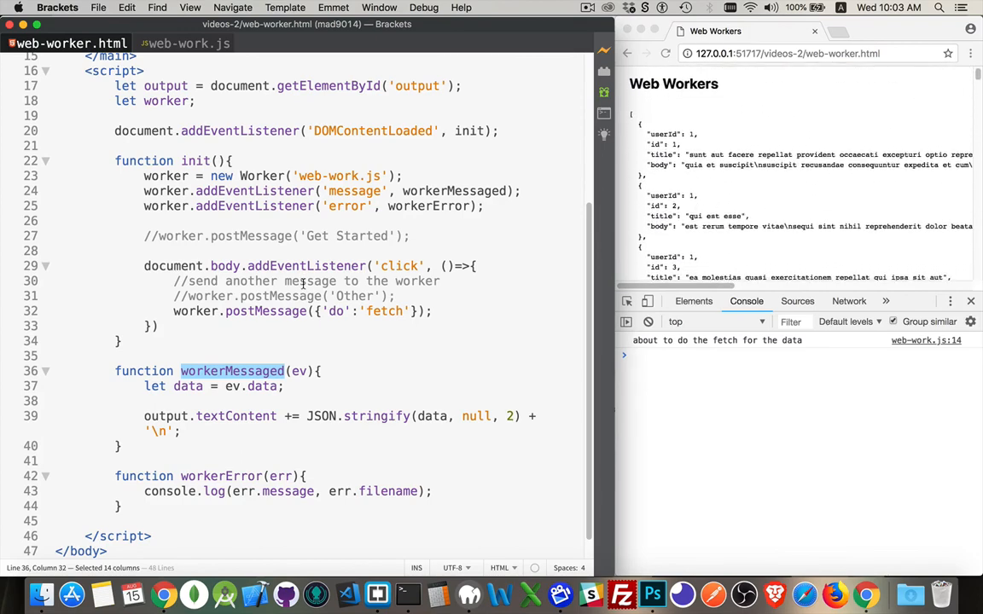
mouse_move(214, 150)
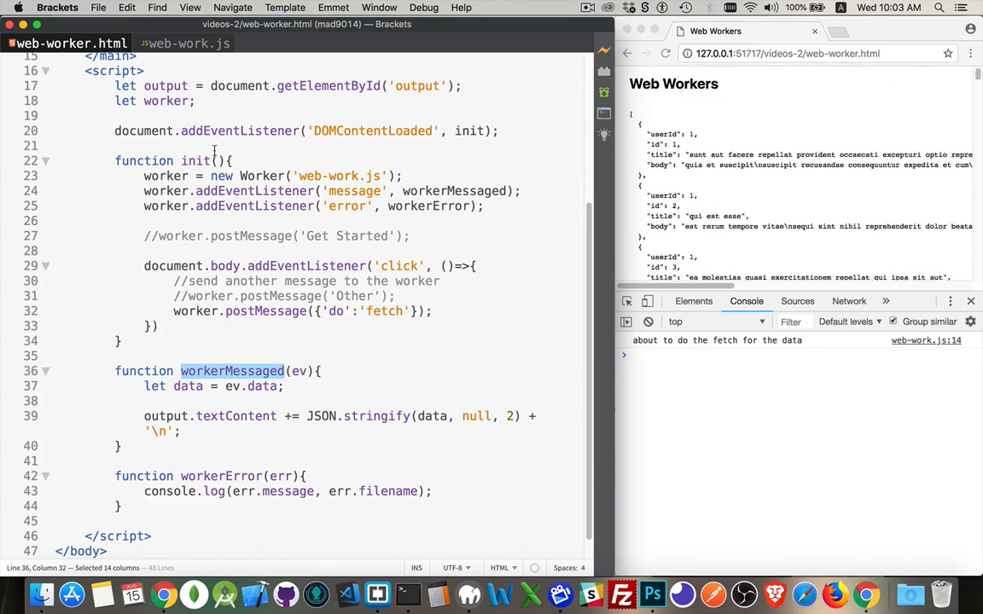